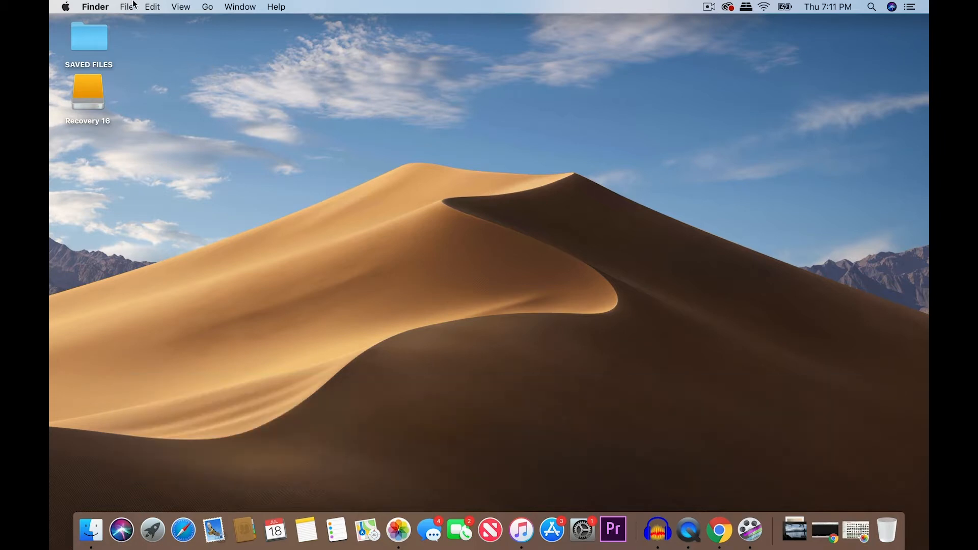
pyautogui.moveTo(437, 147)
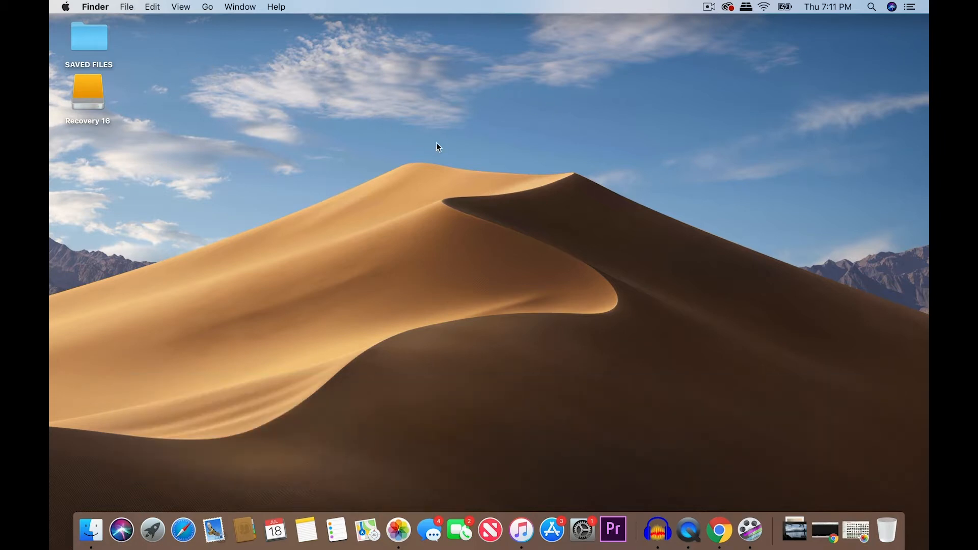
# Create a new desktop folder named MZF COURSE CLIPS via File > New Folder.
pyautogui.click(126, 8)
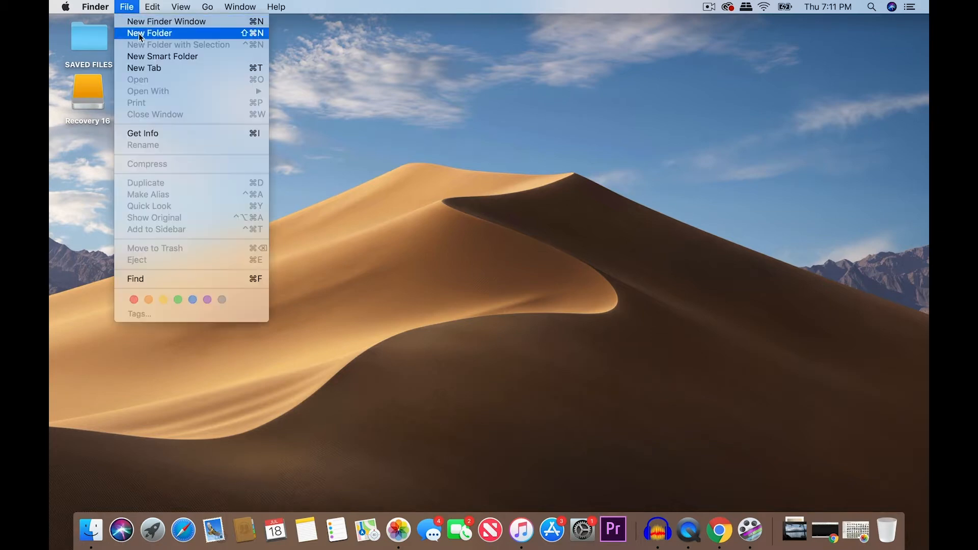
pyautogui.click(149, 32)
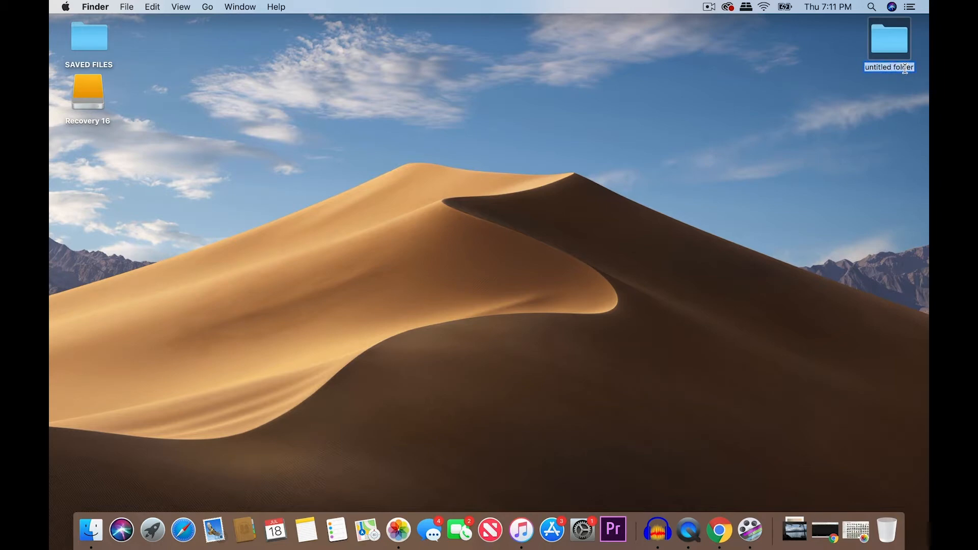
pyautogui.write('MZF COURSE CLIPS')
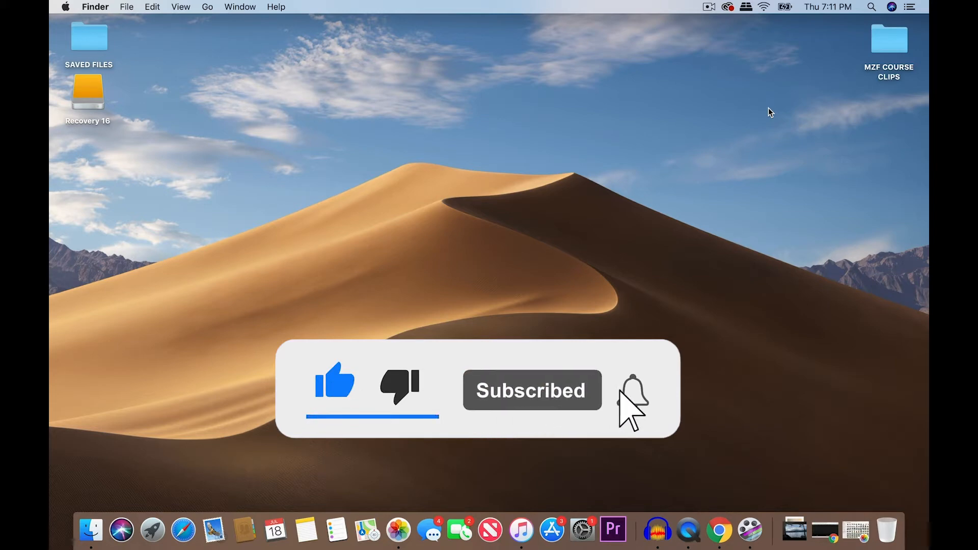
pyautogui.click(631, 390)
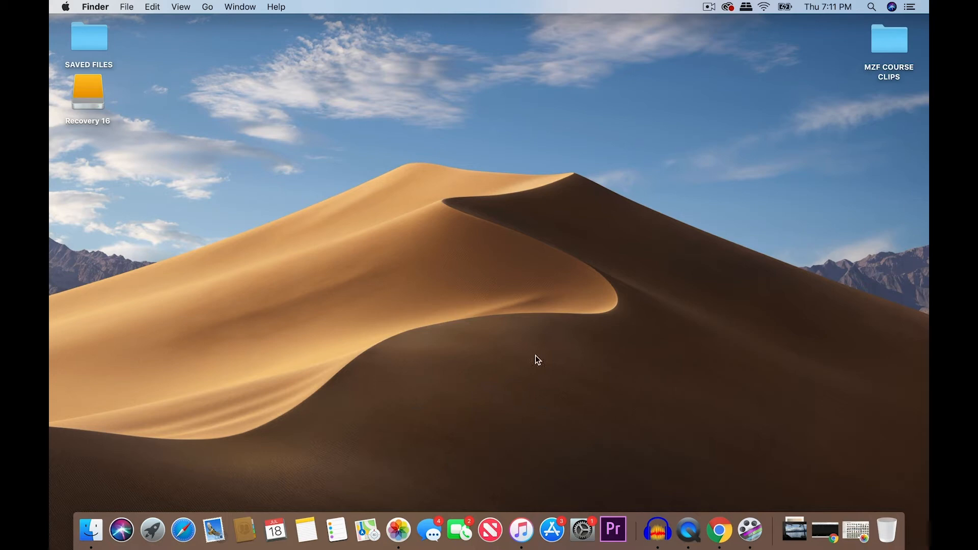
pyautogui.moveTo(399, 529)
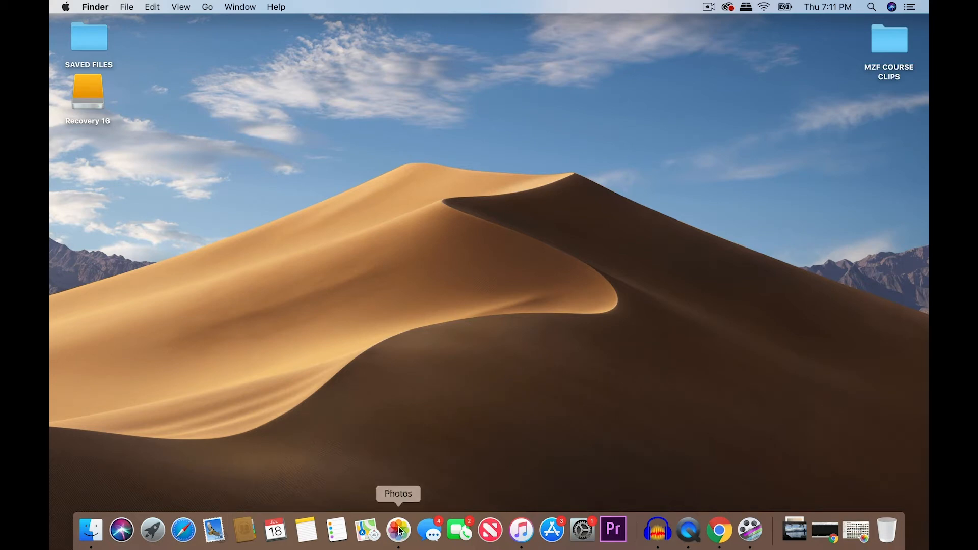
# Launch Photos, set the iPhone's Import to destination to Video Imports, and view that album.
pyautogui.click(398, 530)
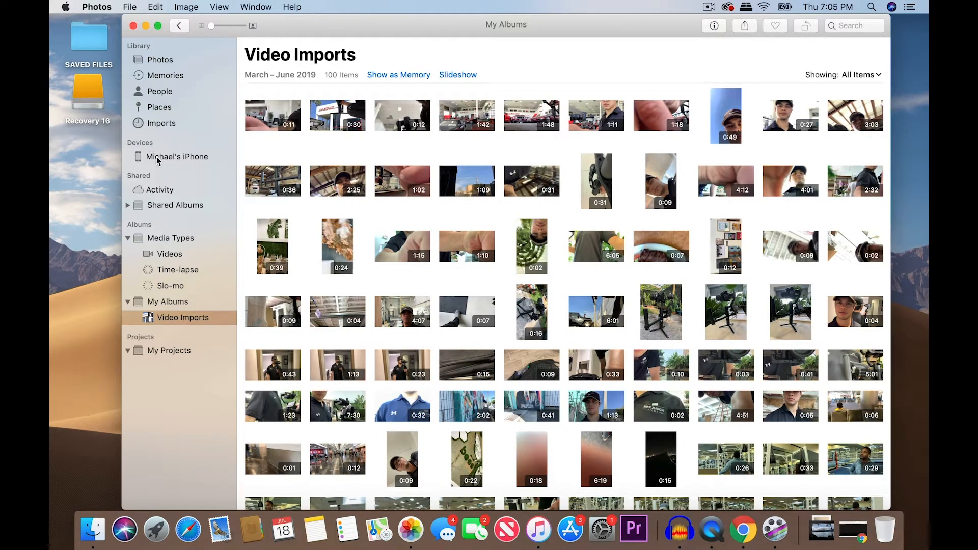
pyautogui.moveTo(182, 164)
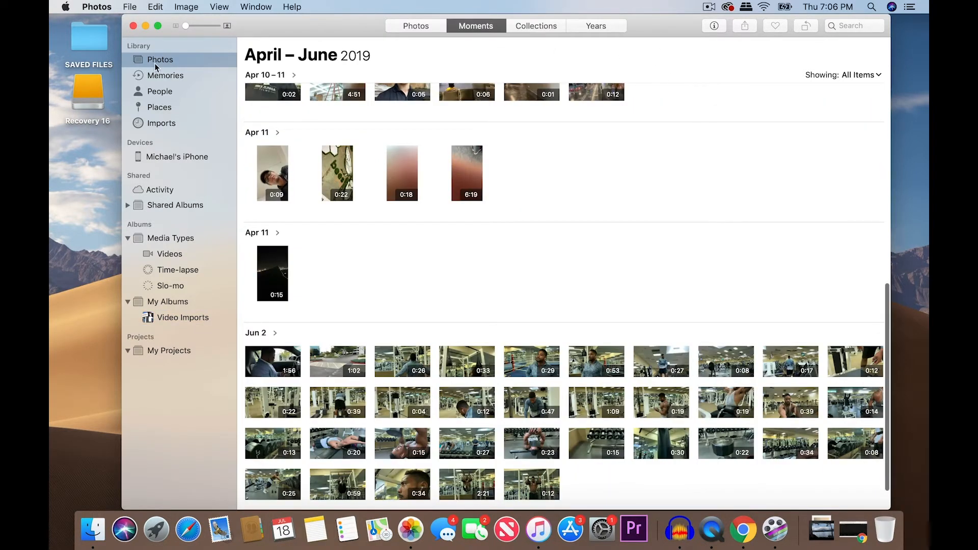
pyautogui.click(177, 157)
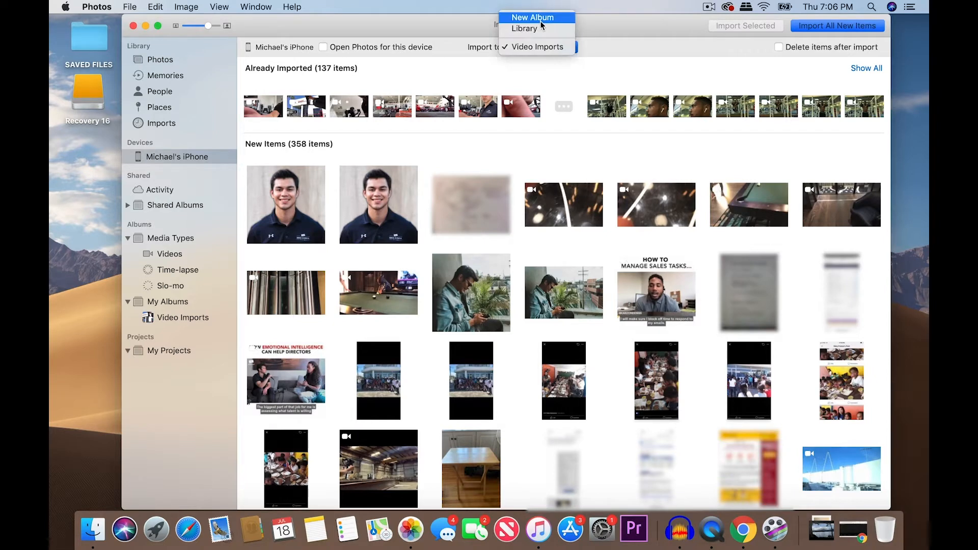
pyautogui.click(532, 17)
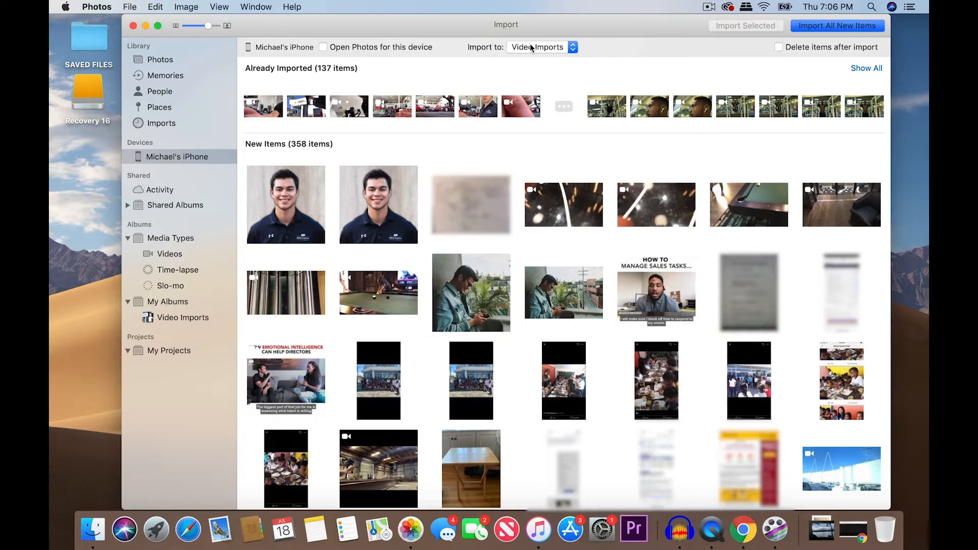
pyautogui.click(540, 47)
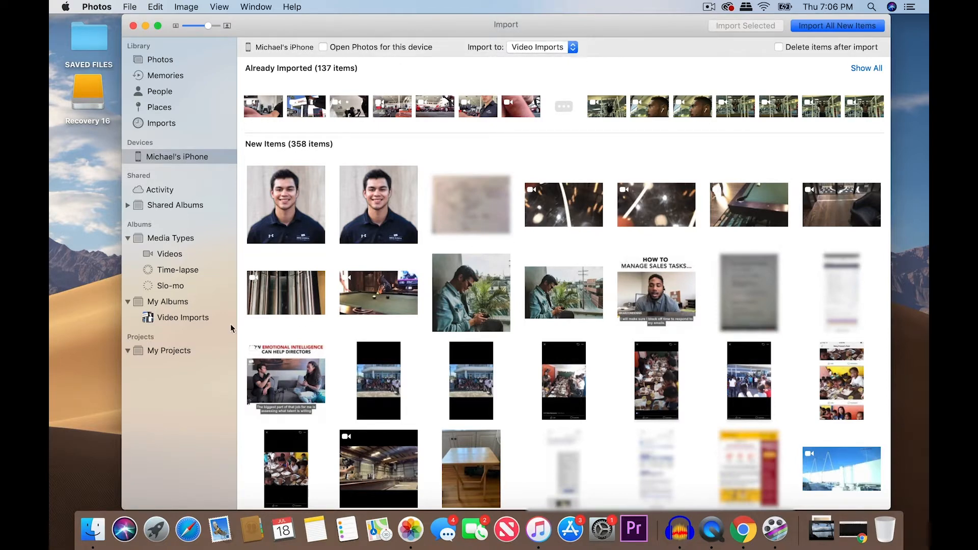
pyautogui.moveTo(317, 276)
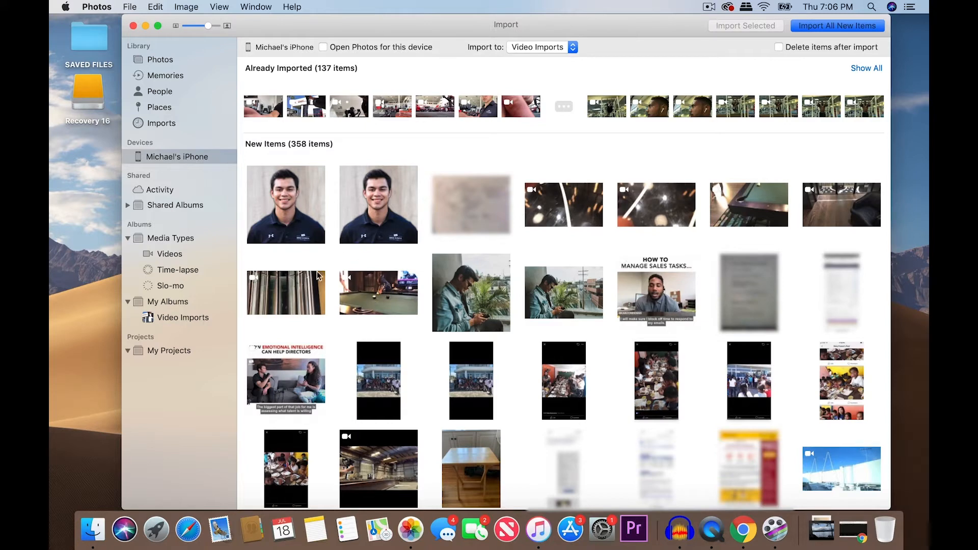
pyautogui.moveTo(343, 303)
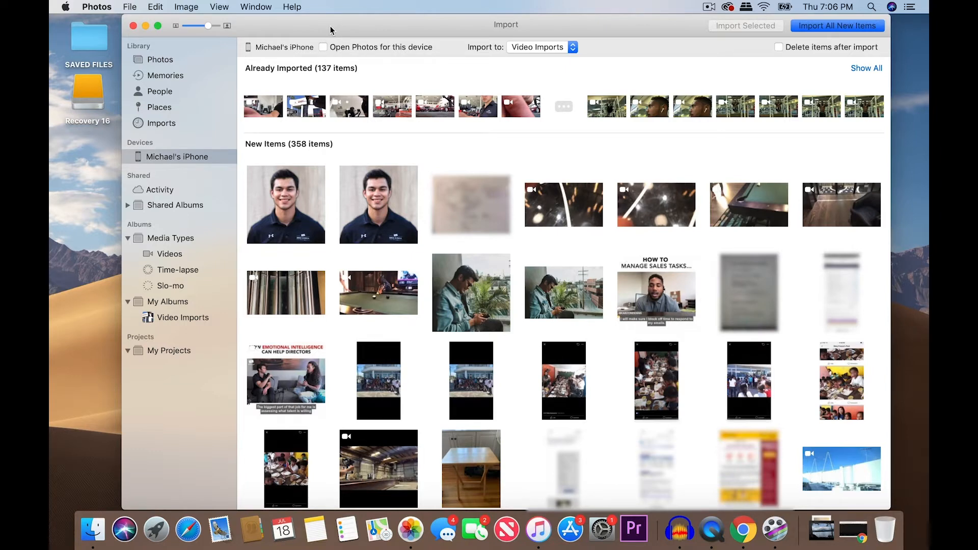
pyautogui.moveTo(194, 74)
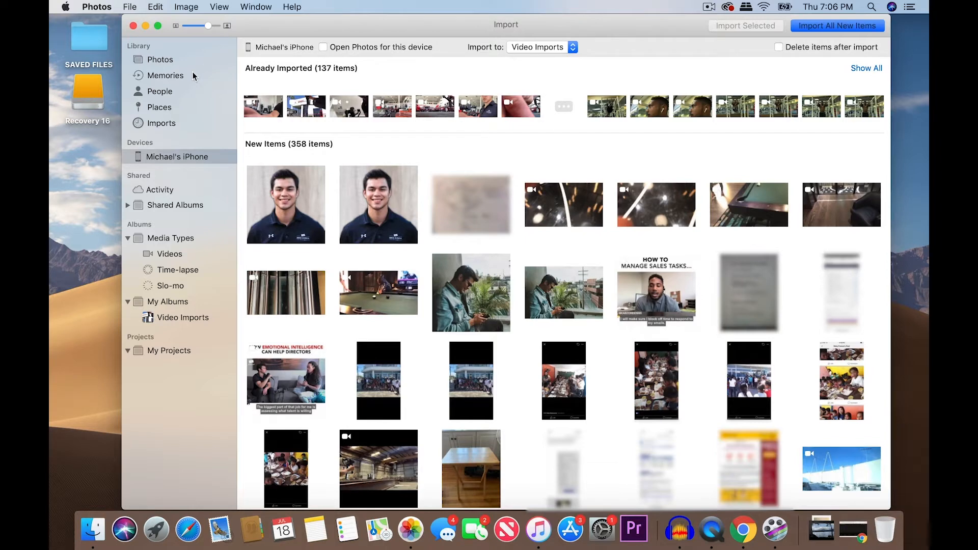
pyautogui.moveTo(181, 132)
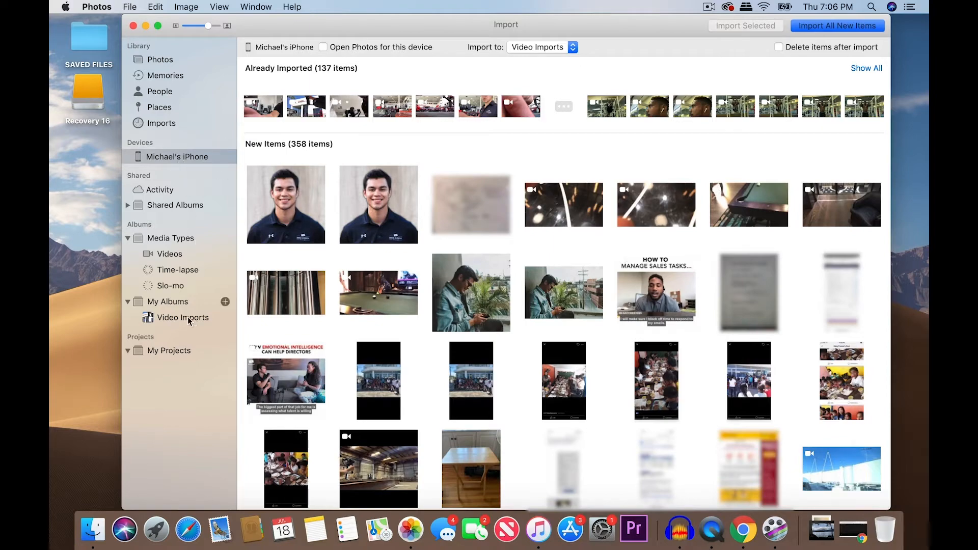
pyautogui.click(182, 318)
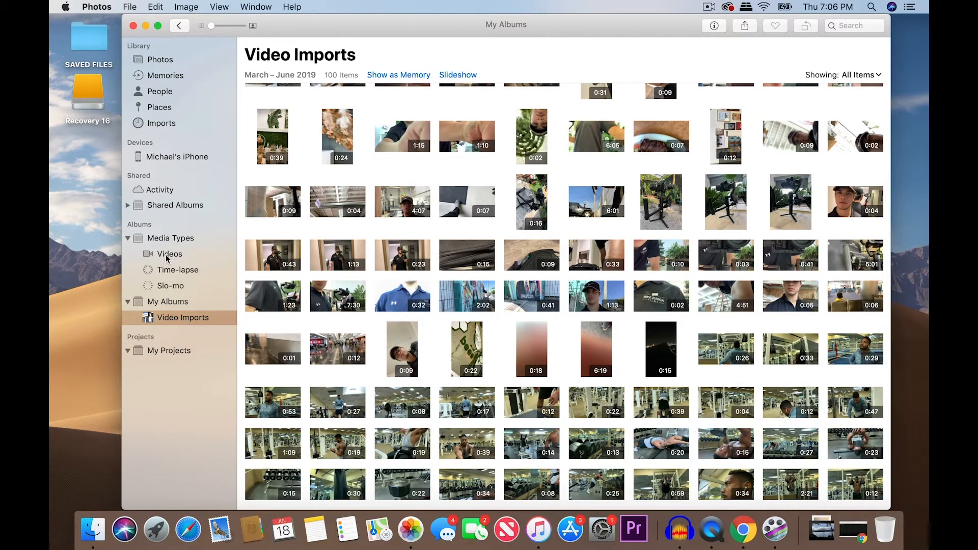
pyautogui.moveTo(170, 55)
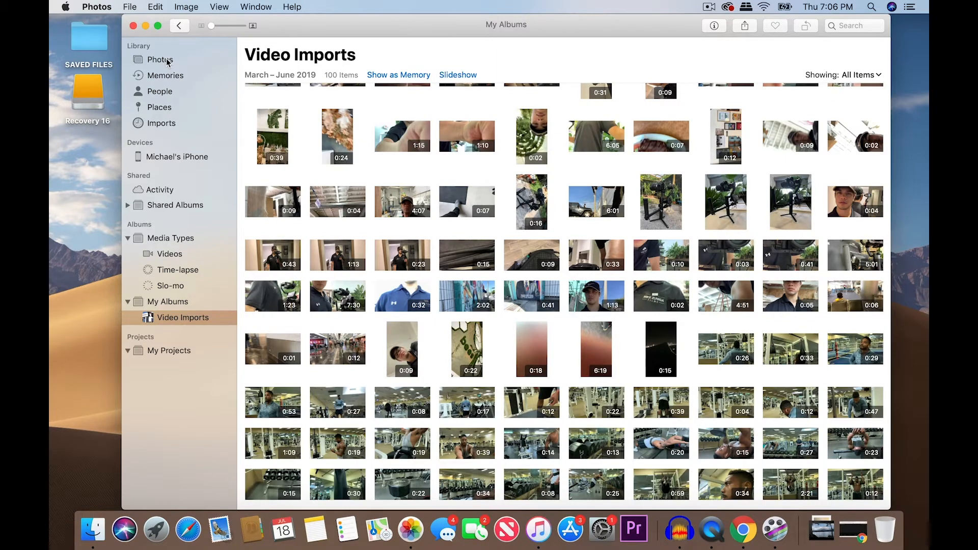
# In the iPhone Import view, check the new clips, including the tree-lined street clip, for import.
pyautogui.click(176, 157)
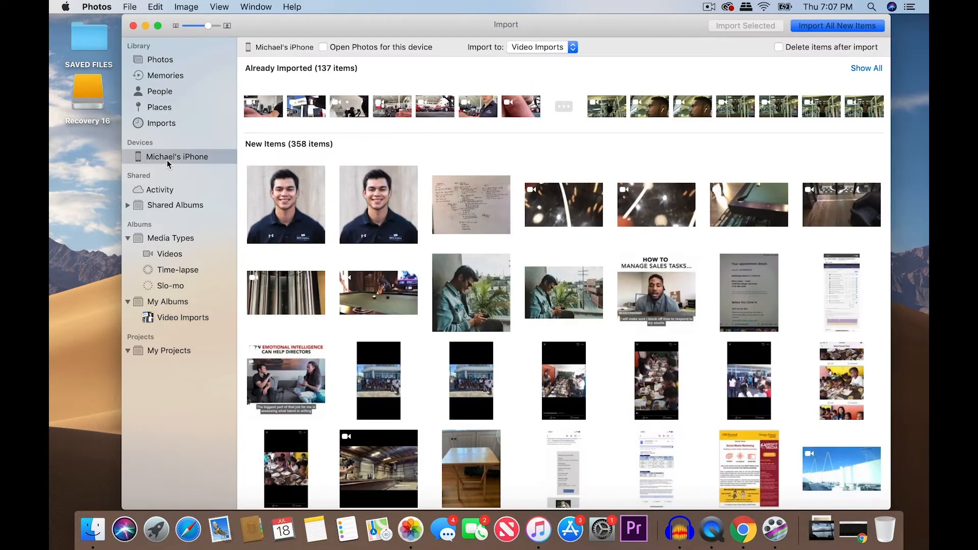
pyautogui.scroll(-3)
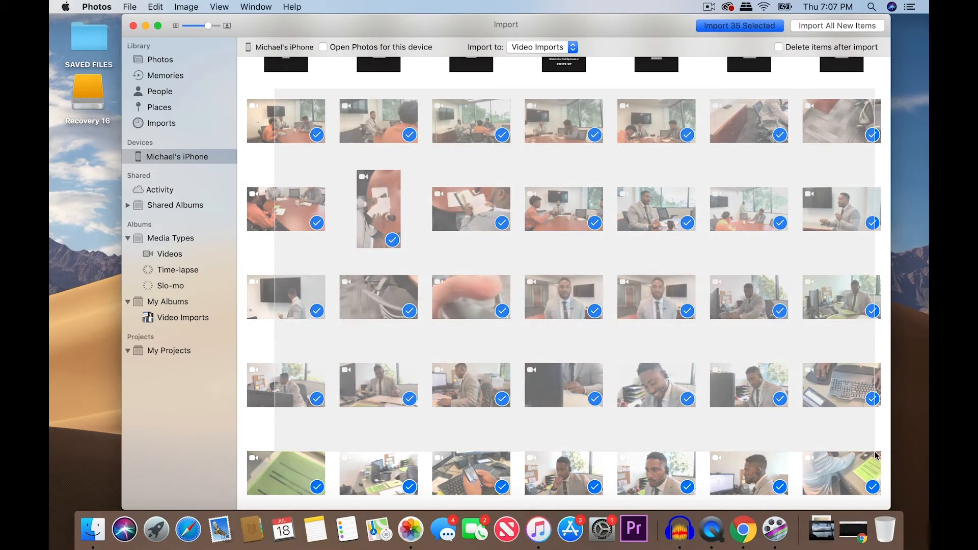
pyautogui.scroll(-3)
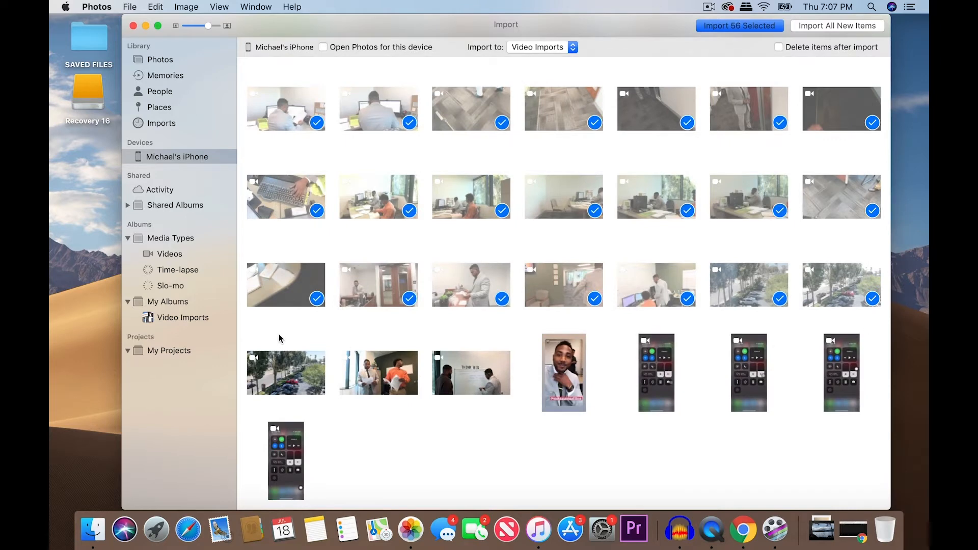
pyautogui.moveTo(331, 399)
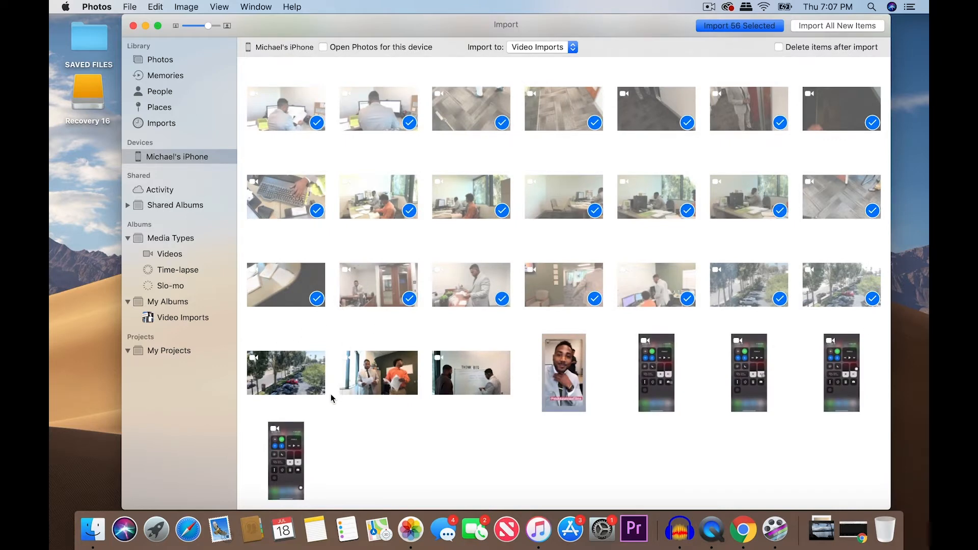
pyautogui.moveTo(471, 410)
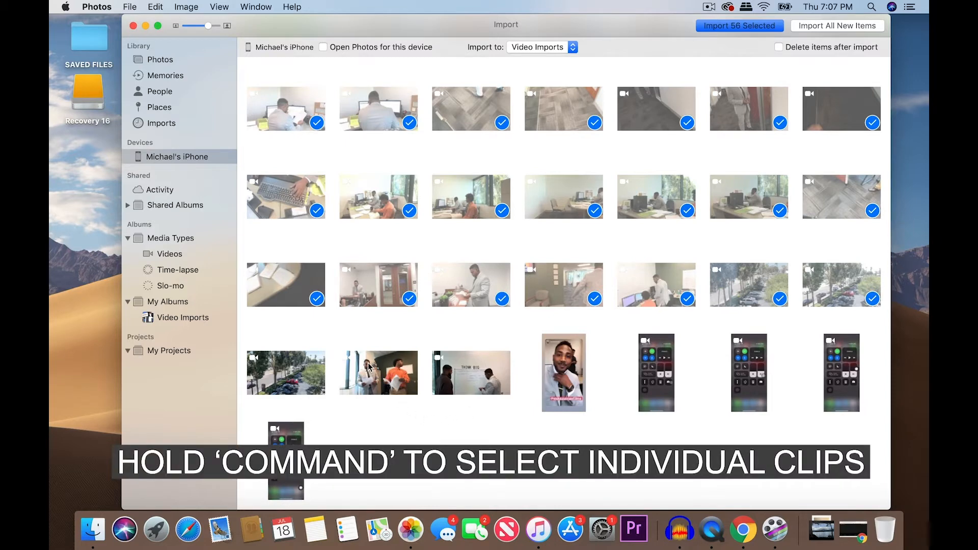
pyautogui.click(285, 373)
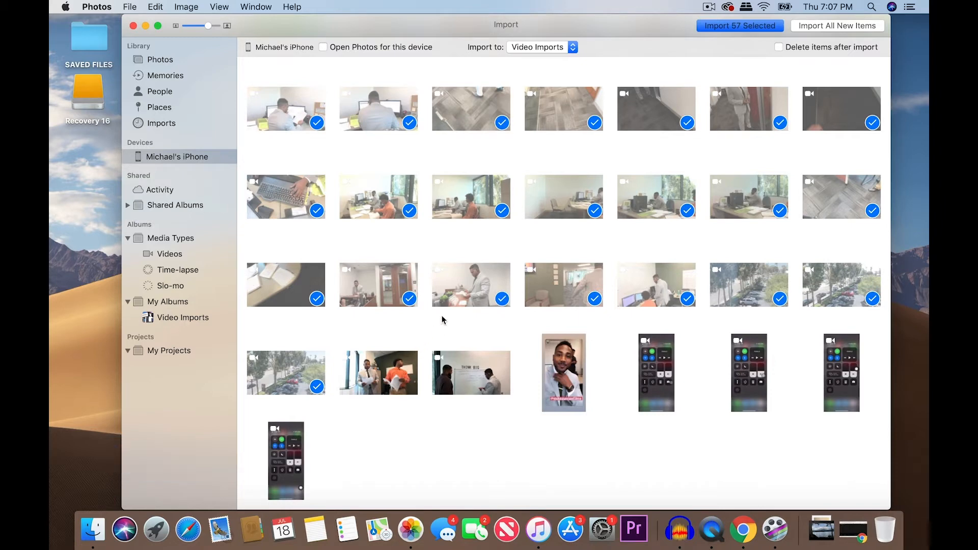
pyautogui.moveTo(382, 338)
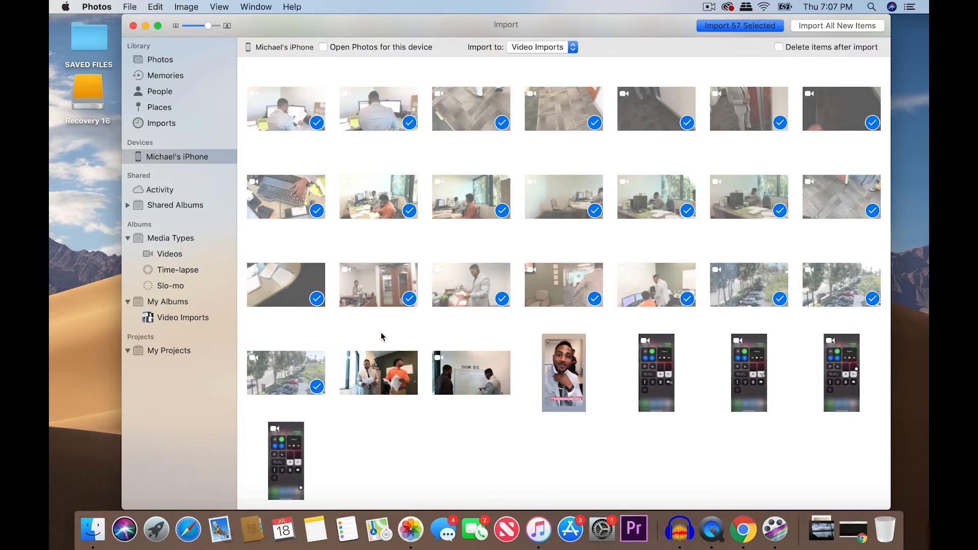
pyautogui.moveTo(390, 337)
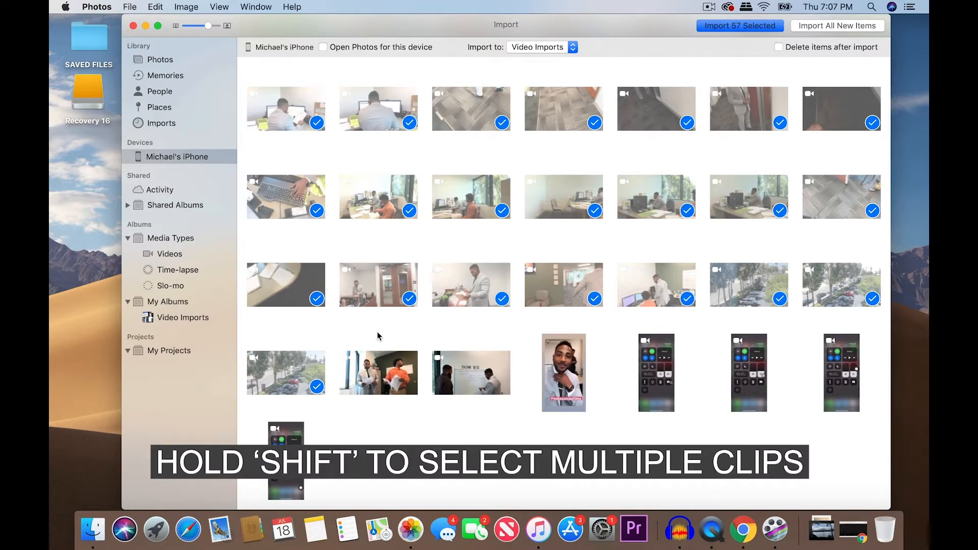
pyautogui.click(471, 373)
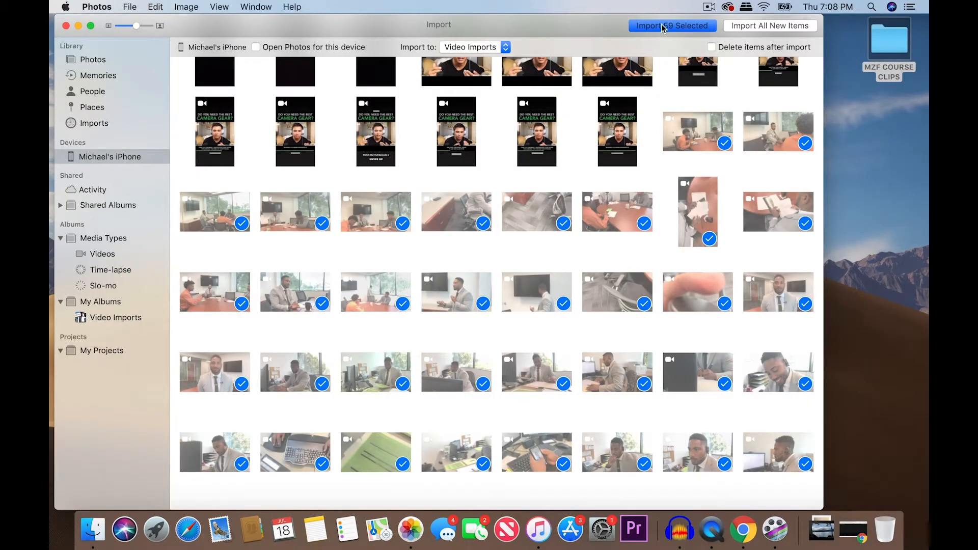
pyautogui.moveTo(655, 35)
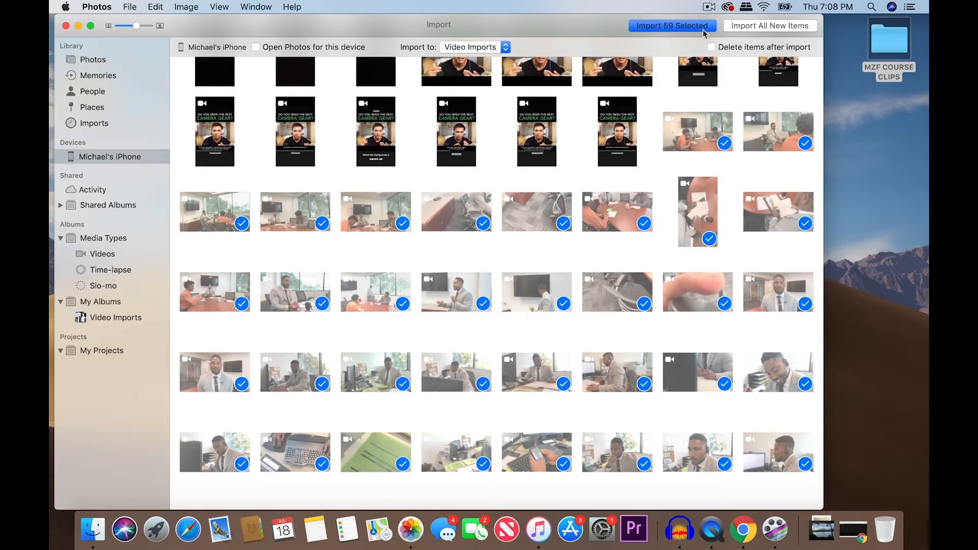
pyautogui.moveTo(759, 30)
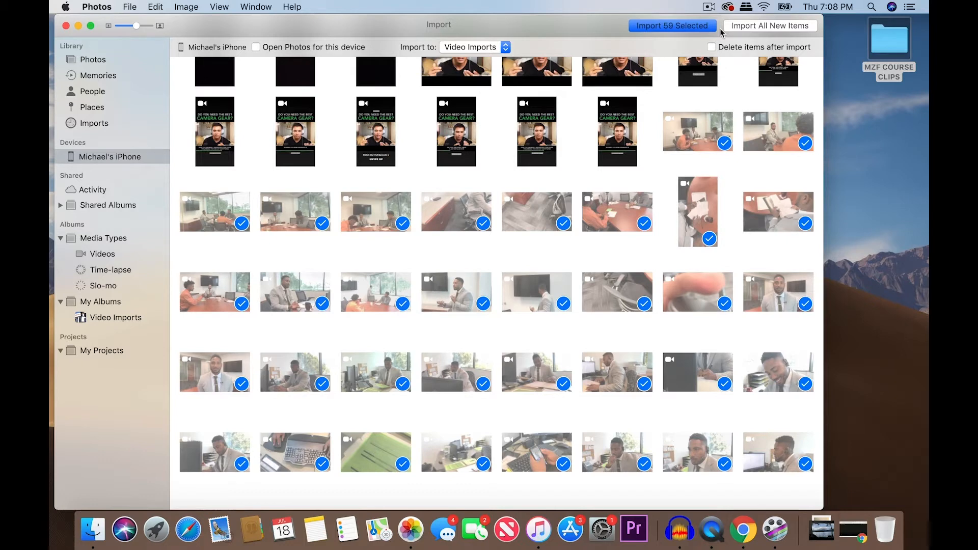
pyautogui.moveTo(723, 36)
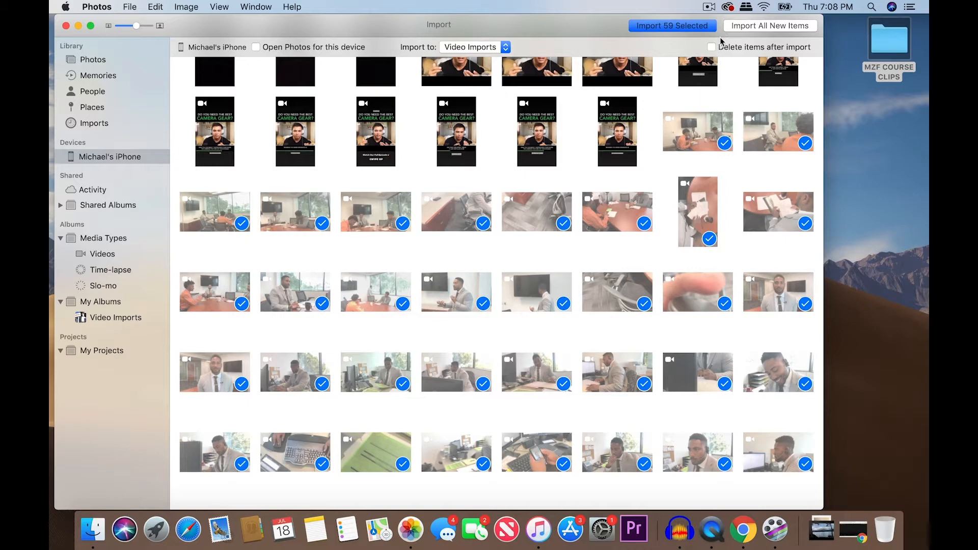
pyautogui.moveTo(737, 51)
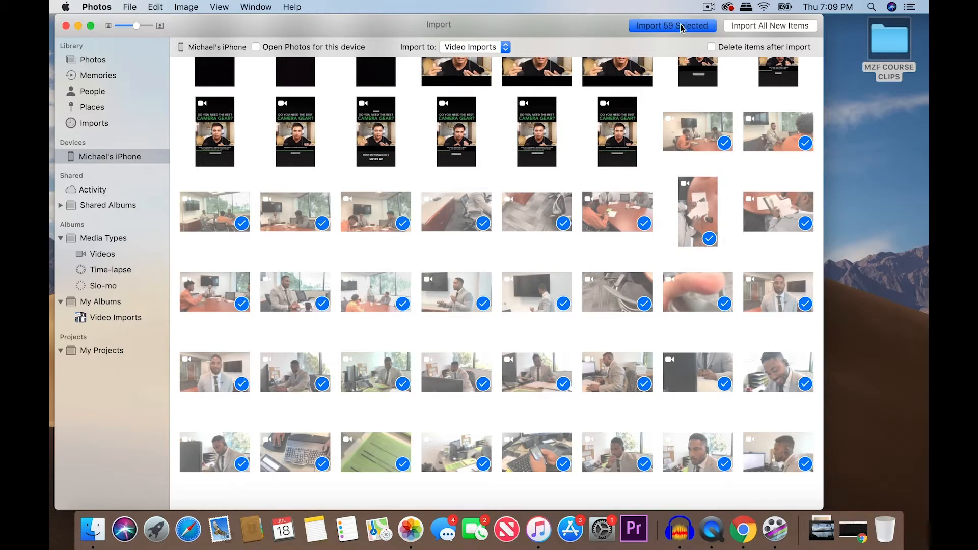
# Import the 59 selected clips and review the Video Imports album now holding 158 items.
pyautogui.click(671, 25)
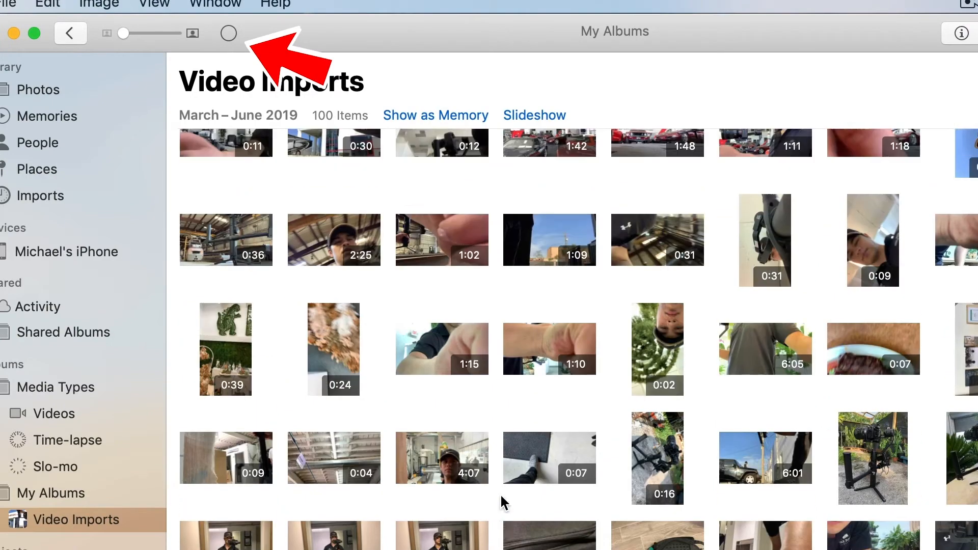
pyautogui.scroll(-3)
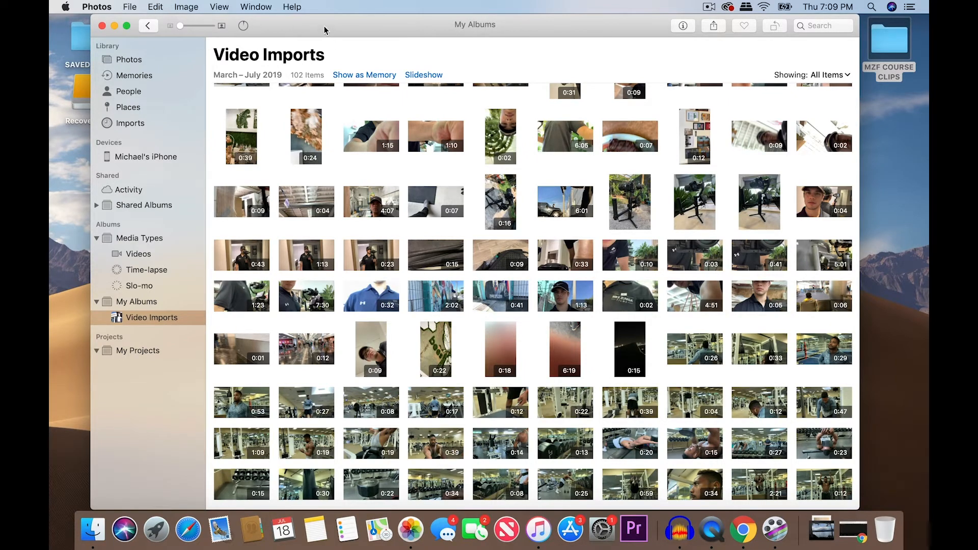
pyautogui.scroll(-3)
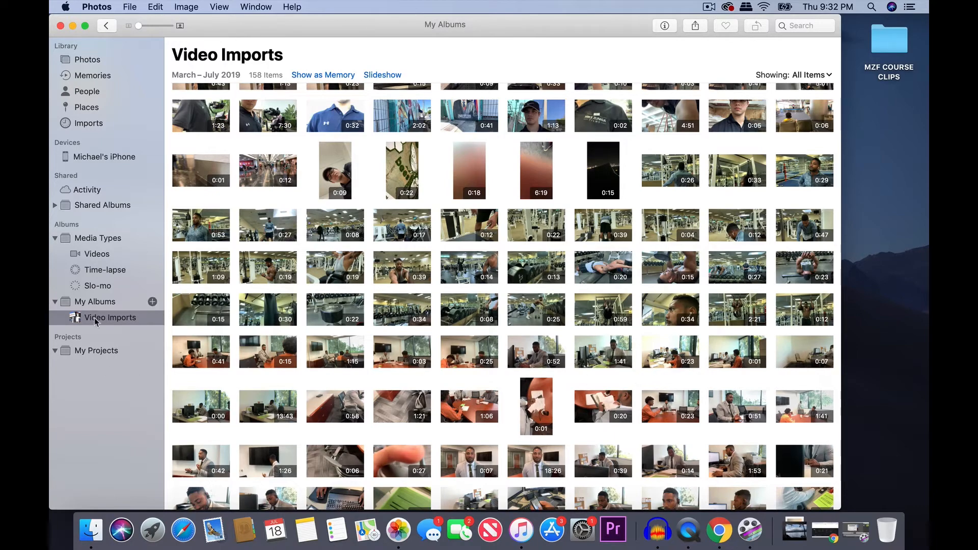
pyautogui.moveTo(96, 309)
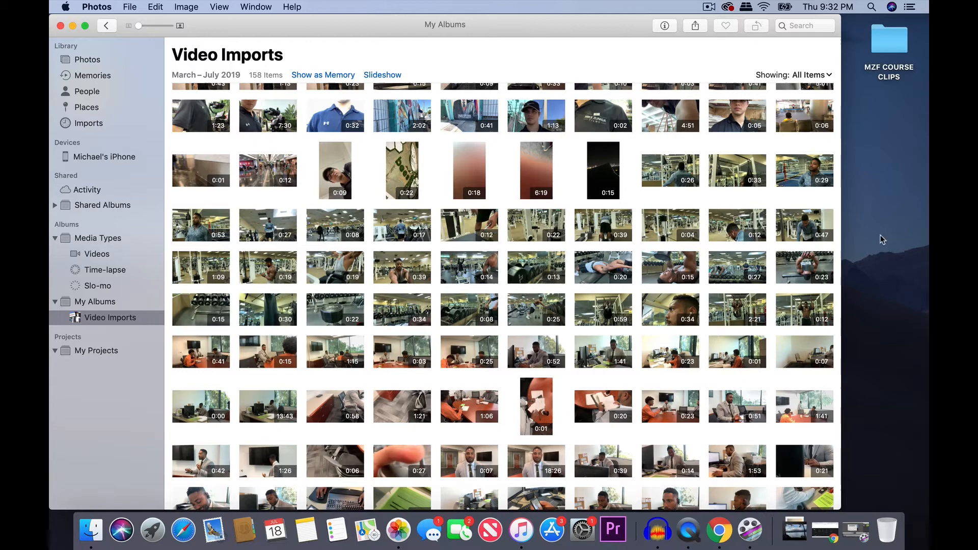
pyautogui.moveTo(667, 200)
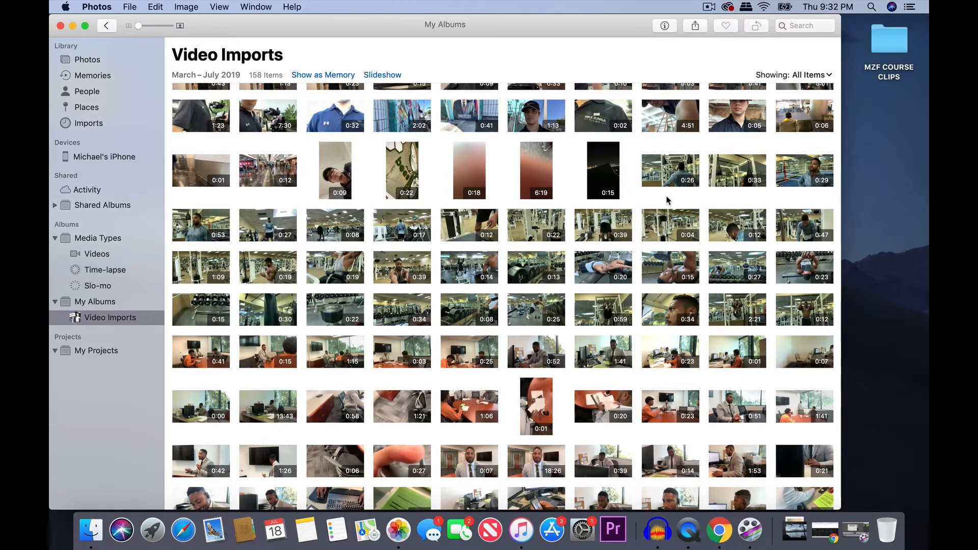
pyautogui.moveTo(708, 216)
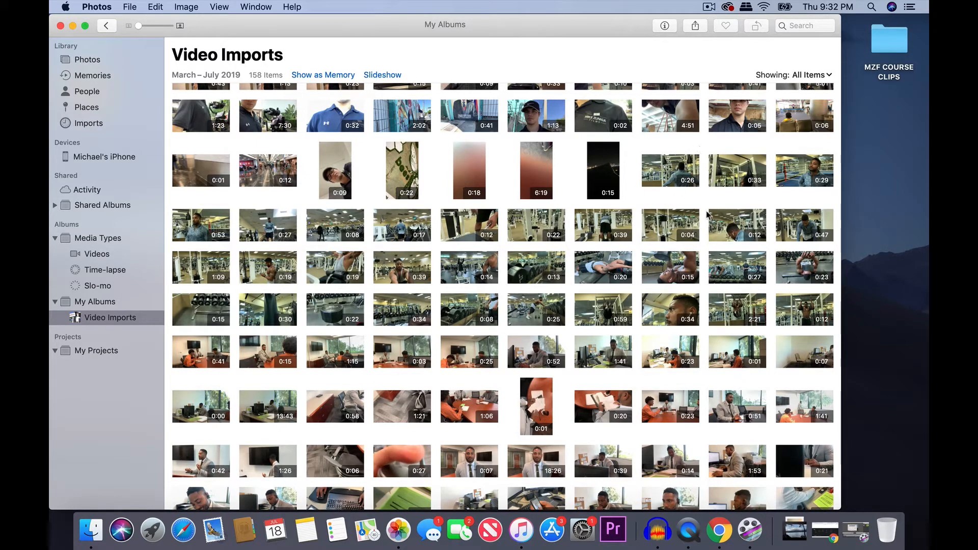
# Select the 91 gym and office clips, from the first gym clip to the last clip.
pyautogui.scroll(-3)
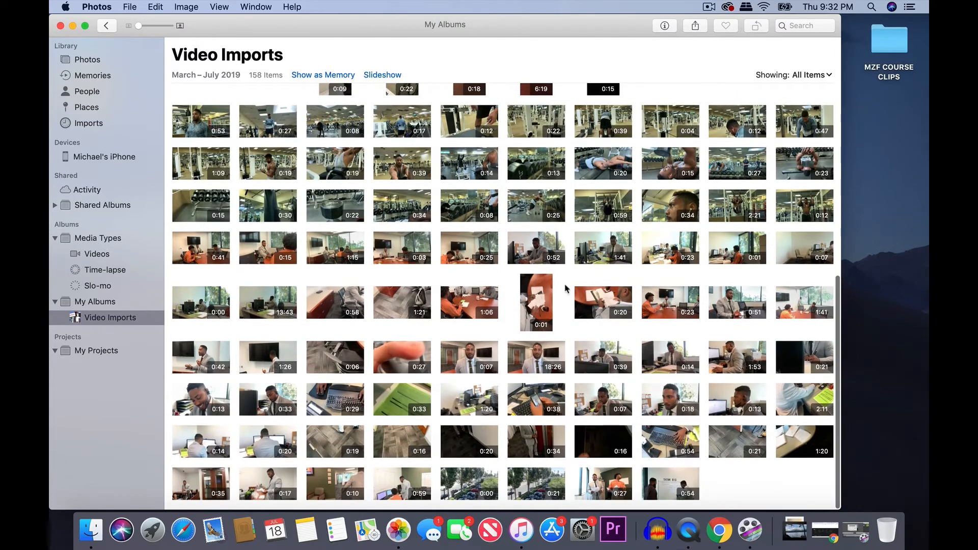
pyautogui.moveTo(889, 40)
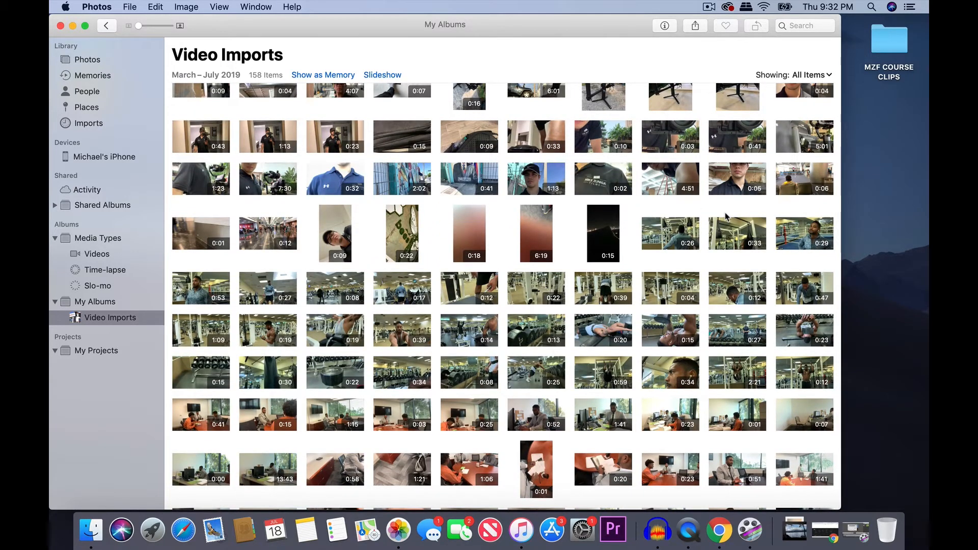
pyautogui.moveTo(635, 212)
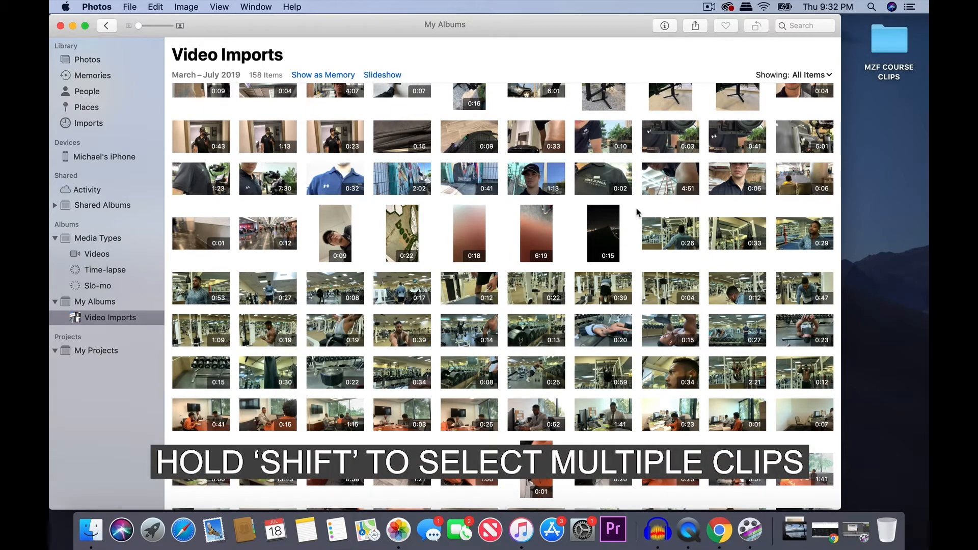
pyautogui.click(737, 234)
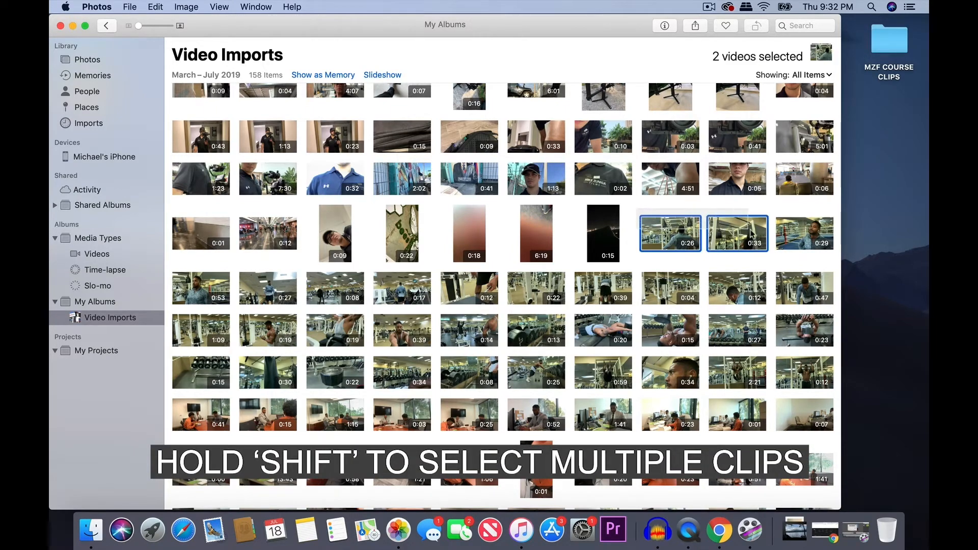
pyautogui.click(804, 233)
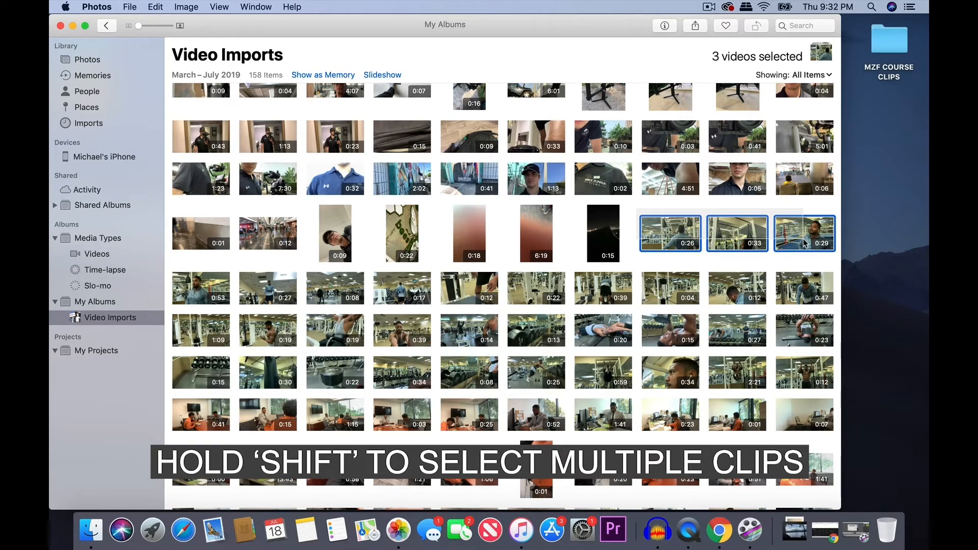
pyautogui.scroll(-3)
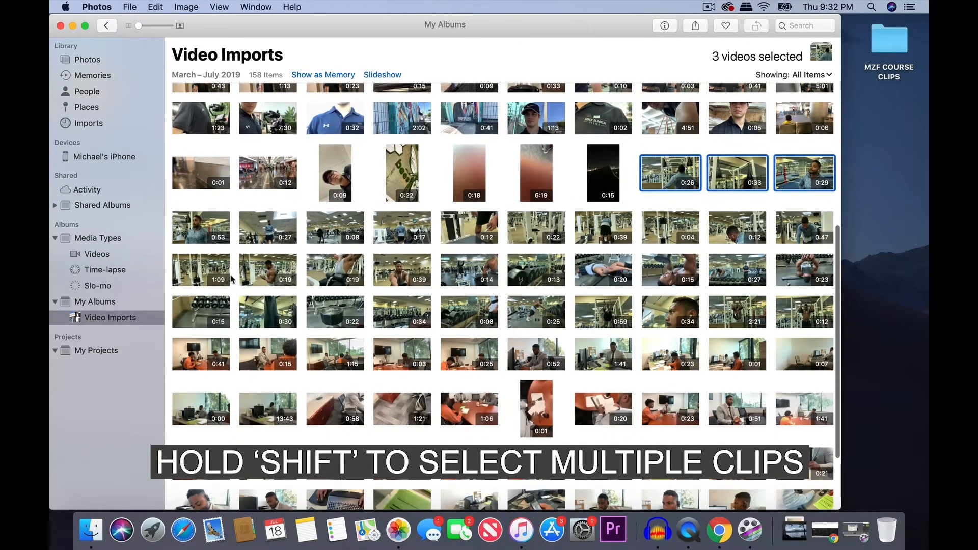
pyautogui.scroll(-3)
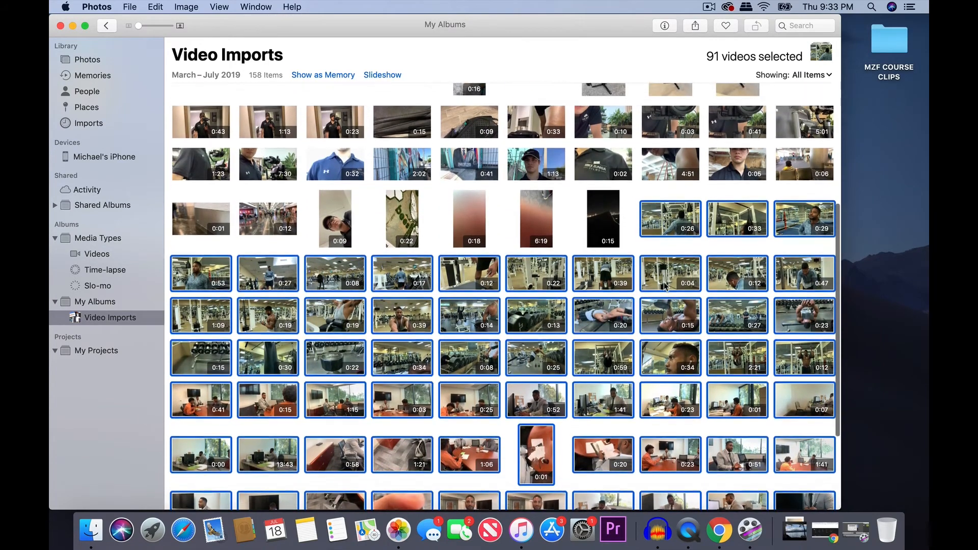
pyautogui.scroll(-3)
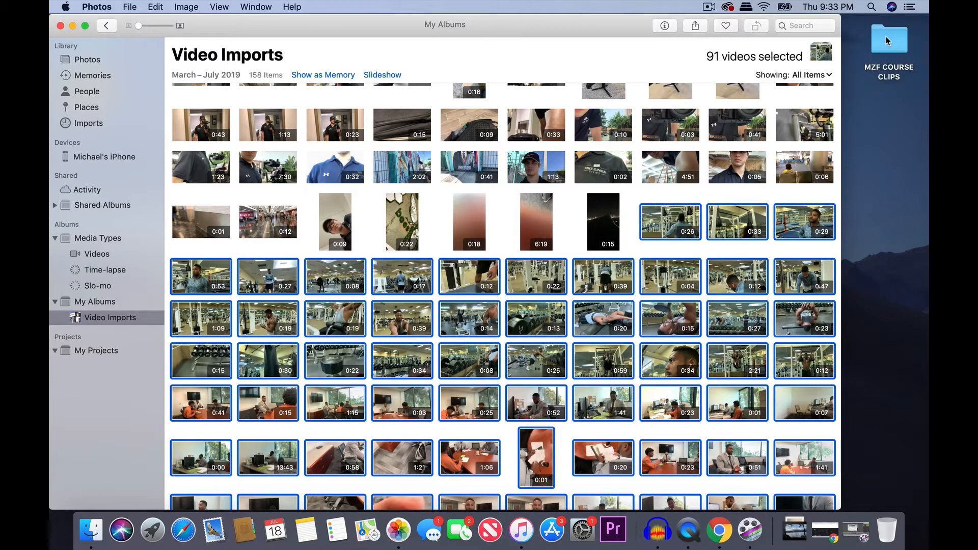
pyautogui.scroll(-3)
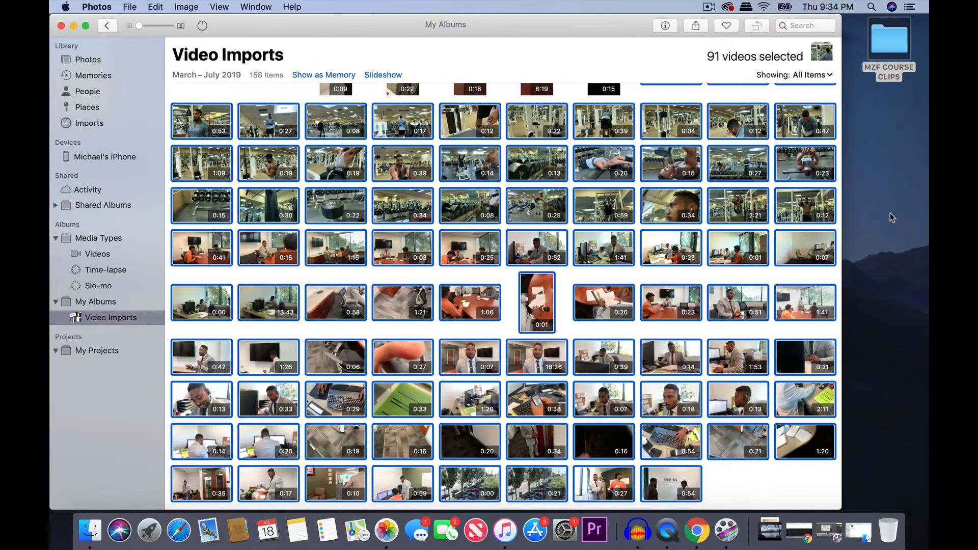
pyautogui.moveTo(877, 144)
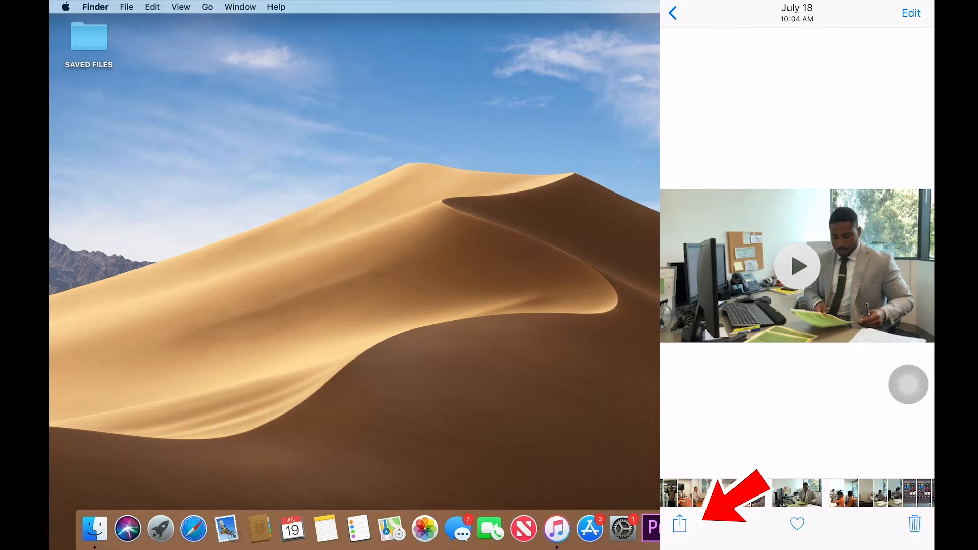
# Open the share sheet for the office video and add two more clips to the share.
pyautogui.click(679, 523)
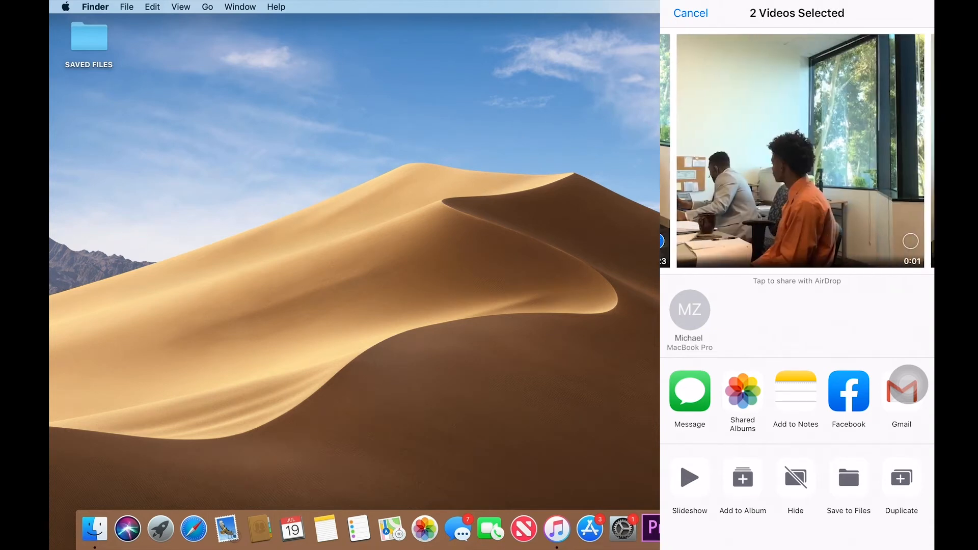
pyautogui.click(797, 150)
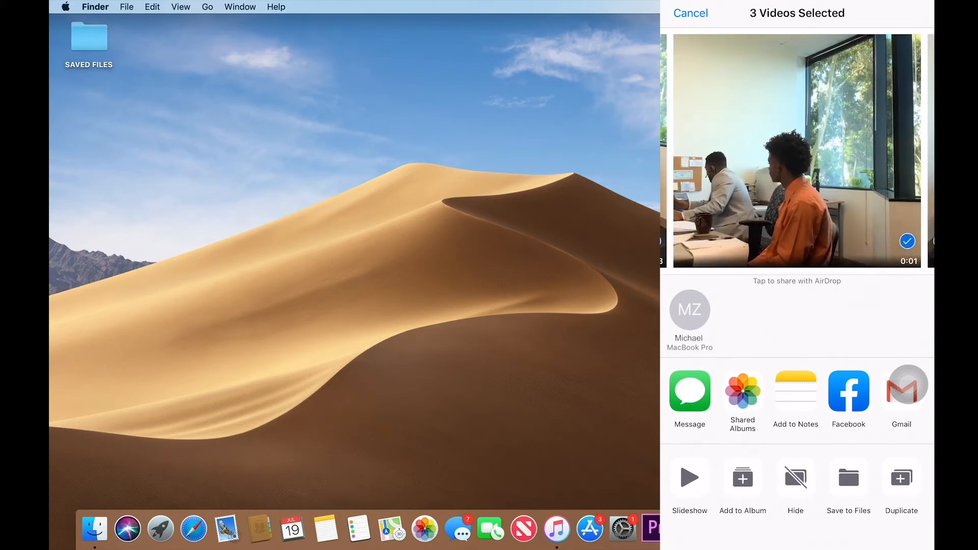
pyautogui.click(907, 241)
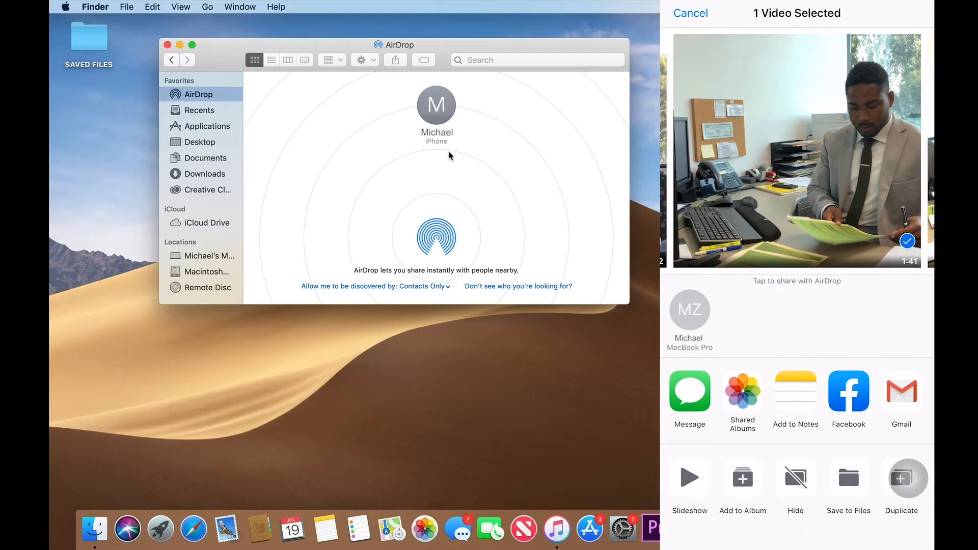
pyautogui.click(689, 309)
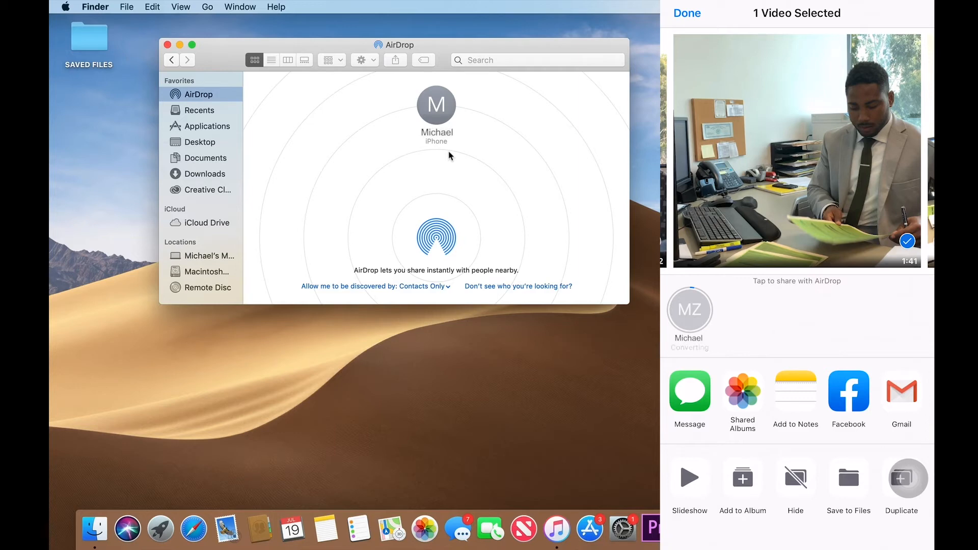
pyautogui.moveTo(400, 295)
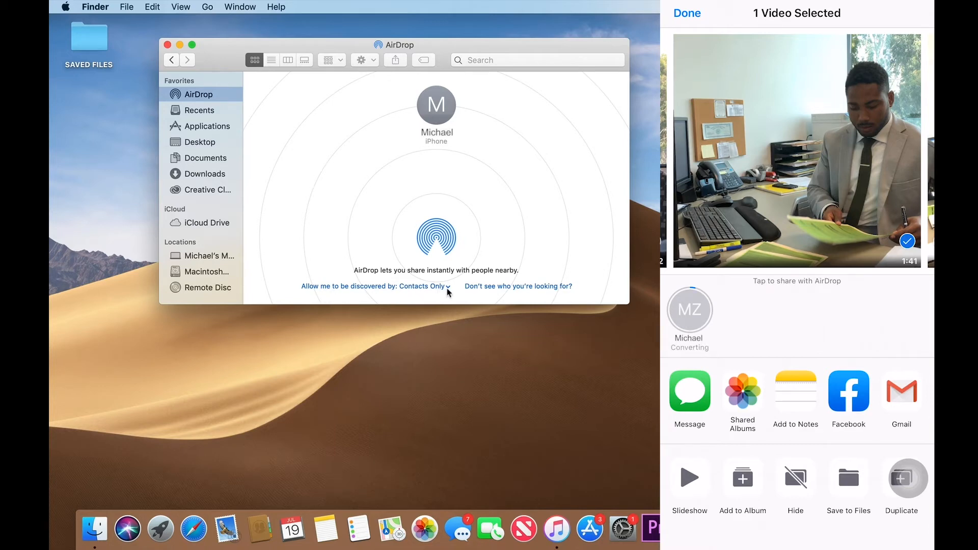
pyautogui.moveTo(487, 299)
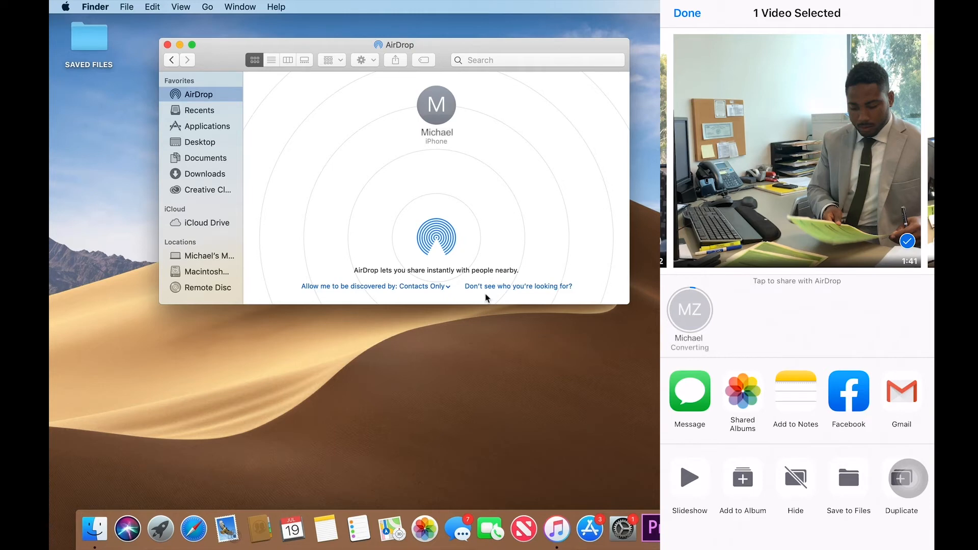
pyautogui.click(372, 285)
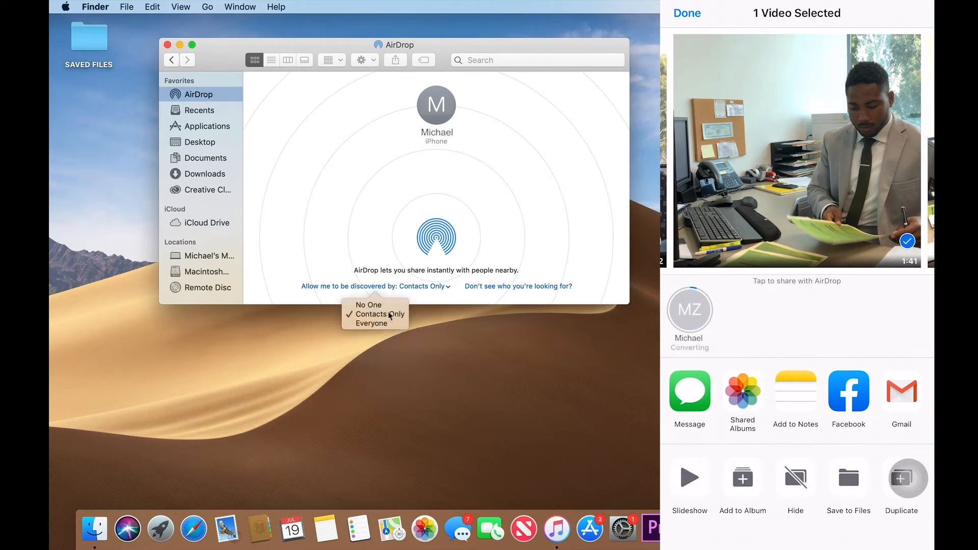
pyautogui.moveTo(471, 330)
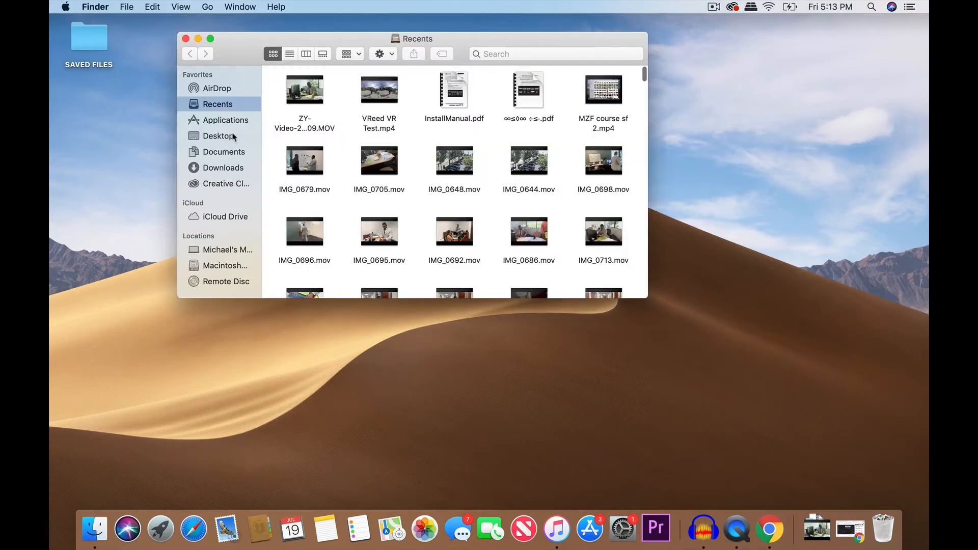
# Open the newest Downloads video, ZY-Video-2019-07-18-00000109.MOV.
pyautogui.click(223, 167)
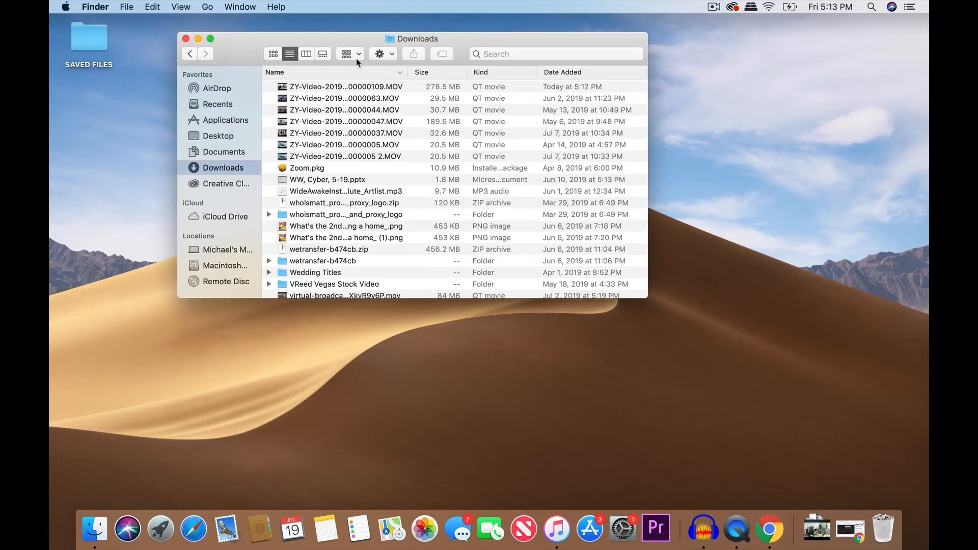
pyautogui.moveTo(456, 74)
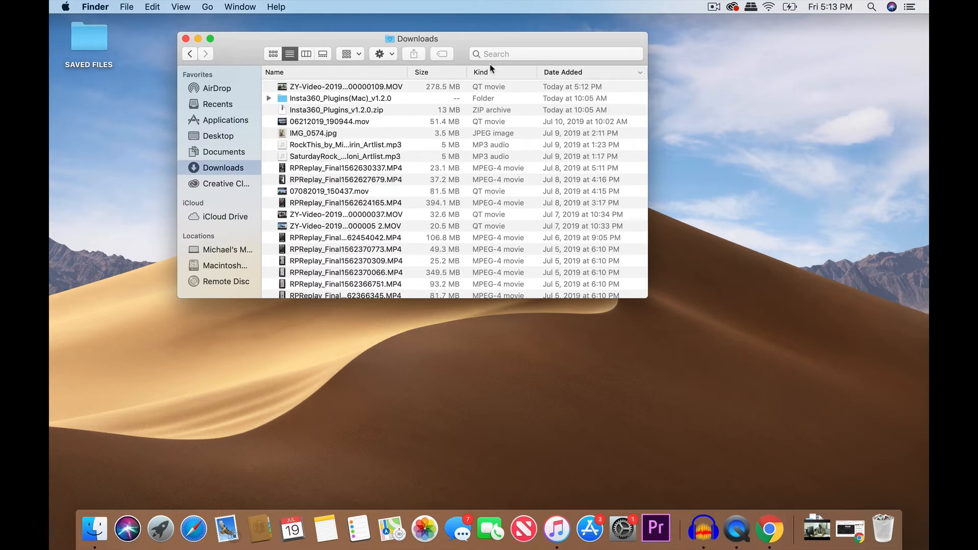
pyautogui.moveTo(337, 89)
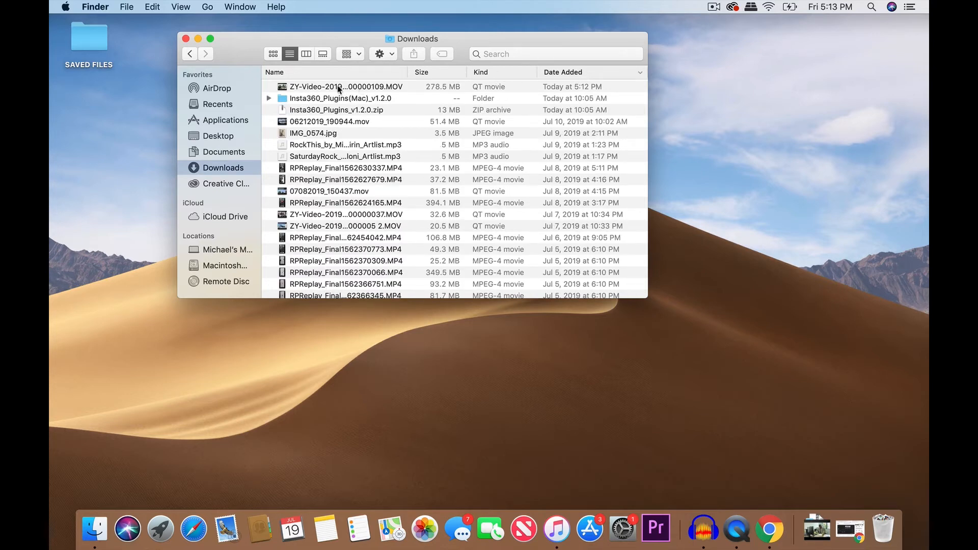
pyautogui.click(340, 87)
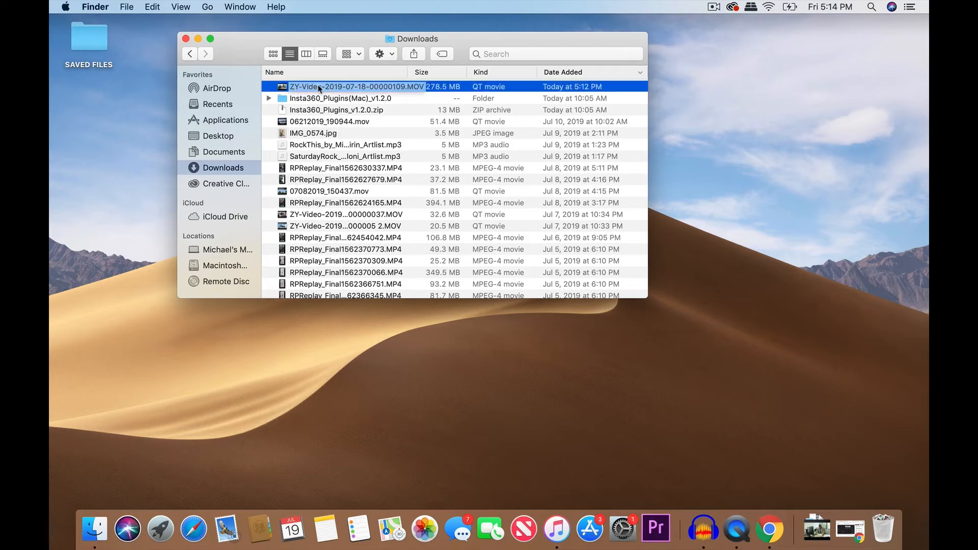
pyautogui.doubleClick(357, 86)
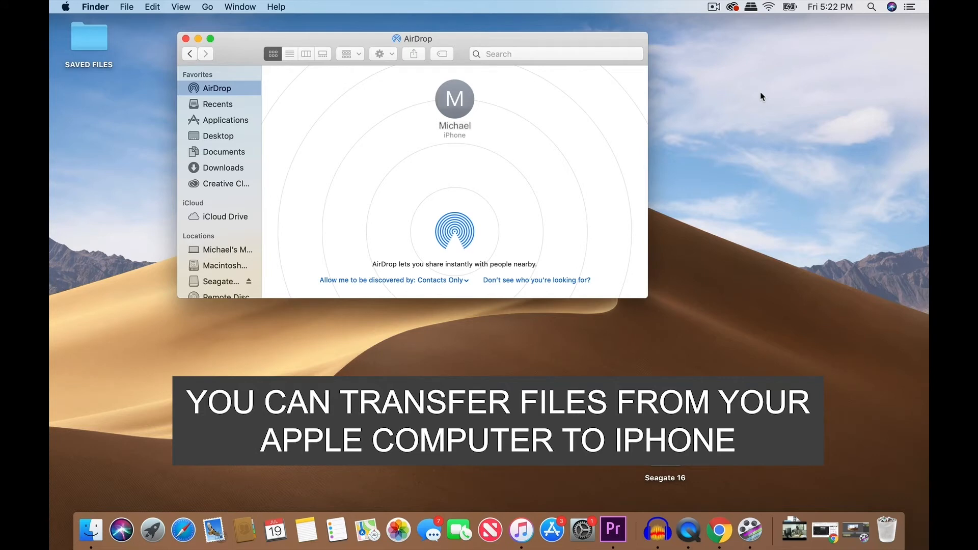
pyautogui.moveTo(451, 146)
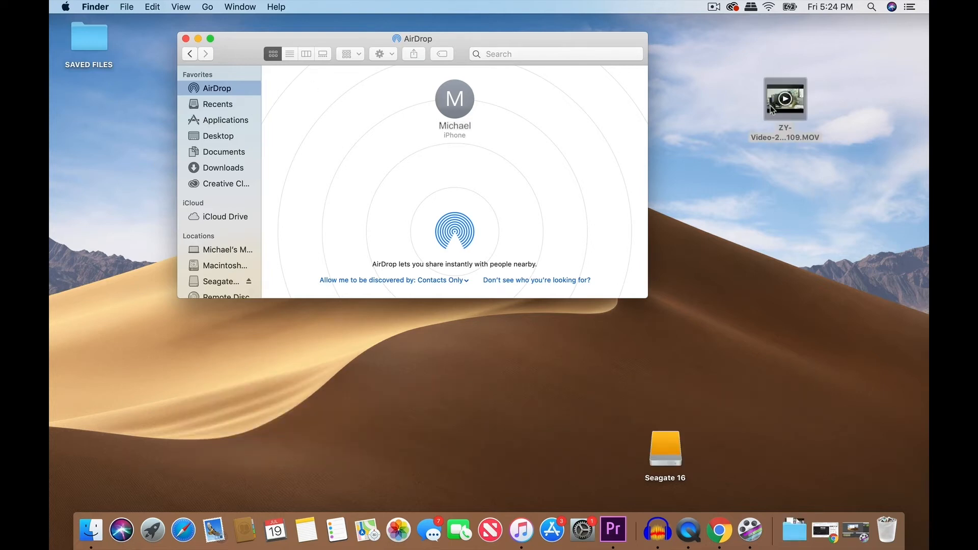
pyautogui.moveTo(785, 99); pyautogui.dragTo(454, 100)
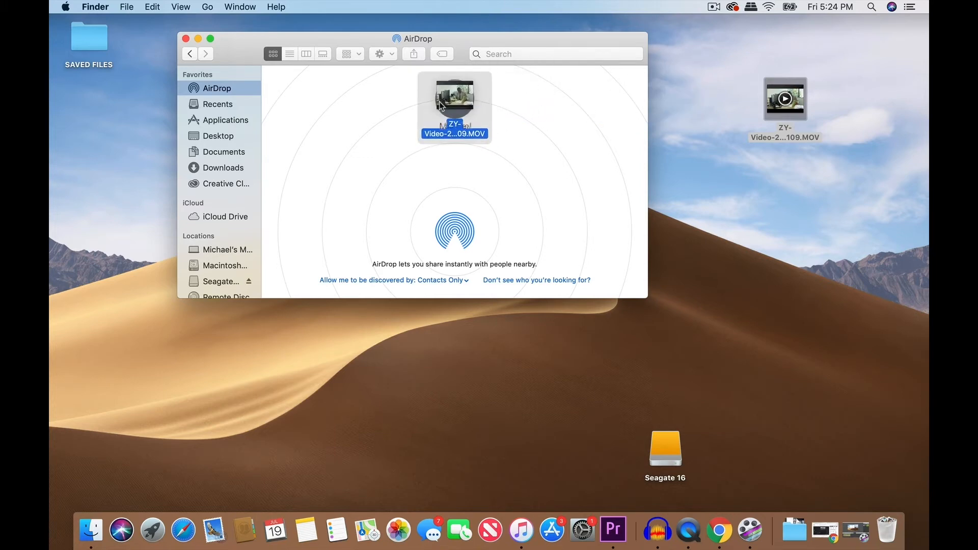
pyautogui.click(455, 99)
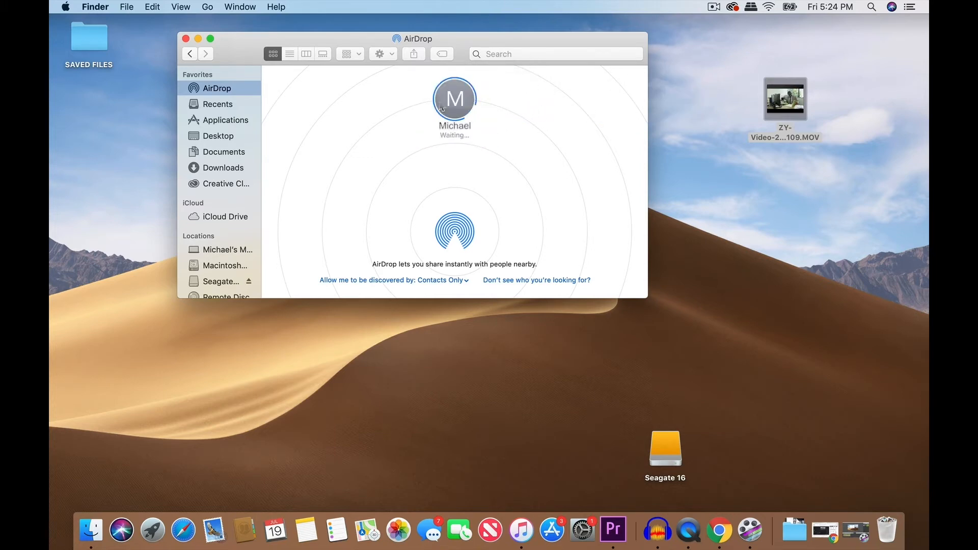
pyautogui.click(455, 98)
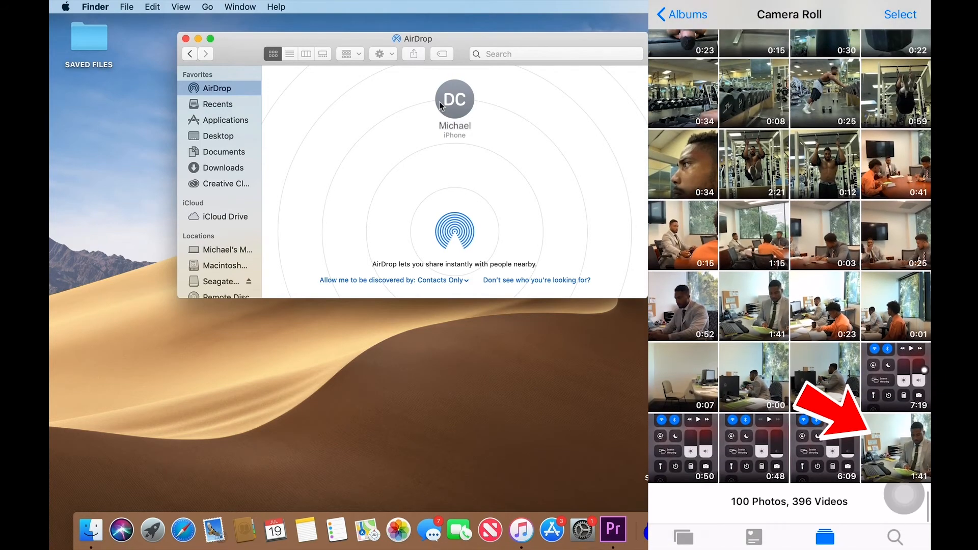
pyautogui.click(894, 448)
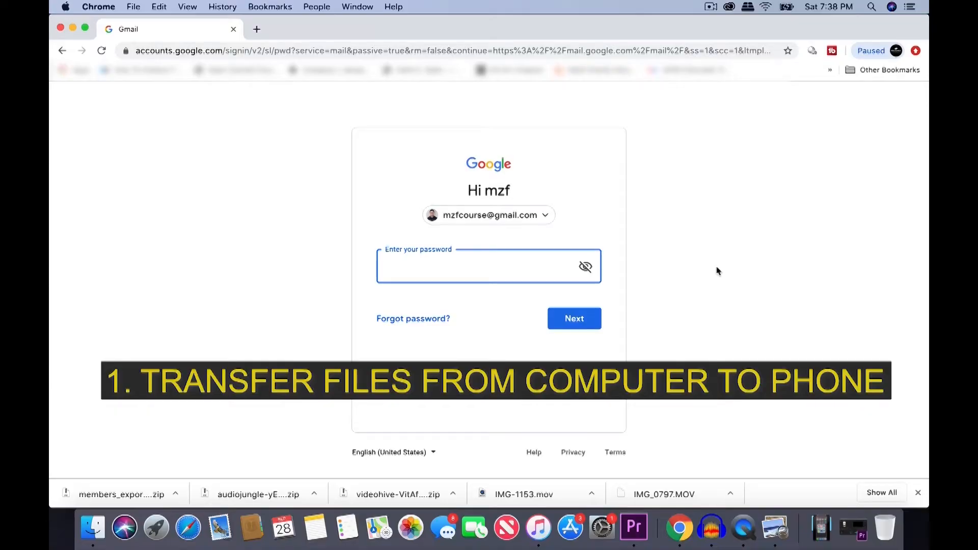
pyautogui.write('password')
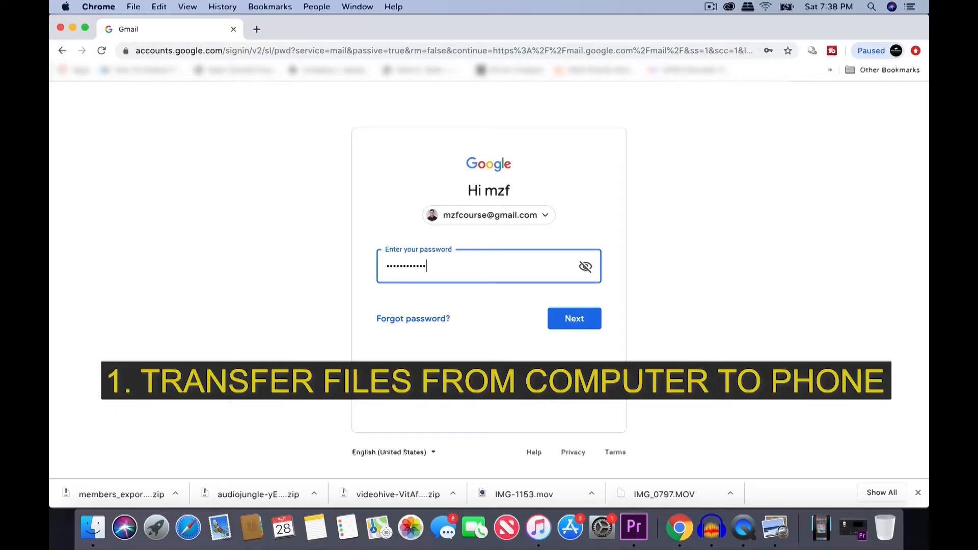
pyautogui.click(574, 317)
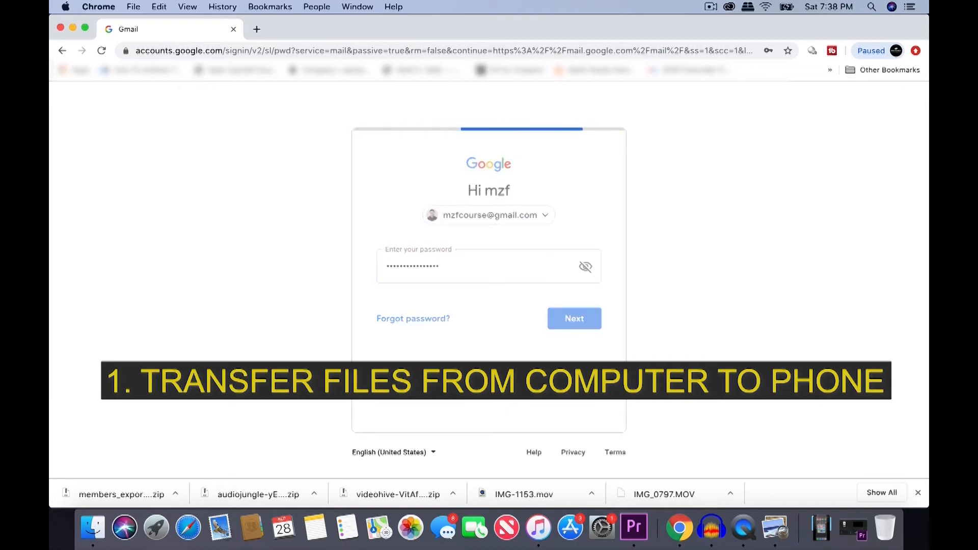
pyautogui.click(574, 318)
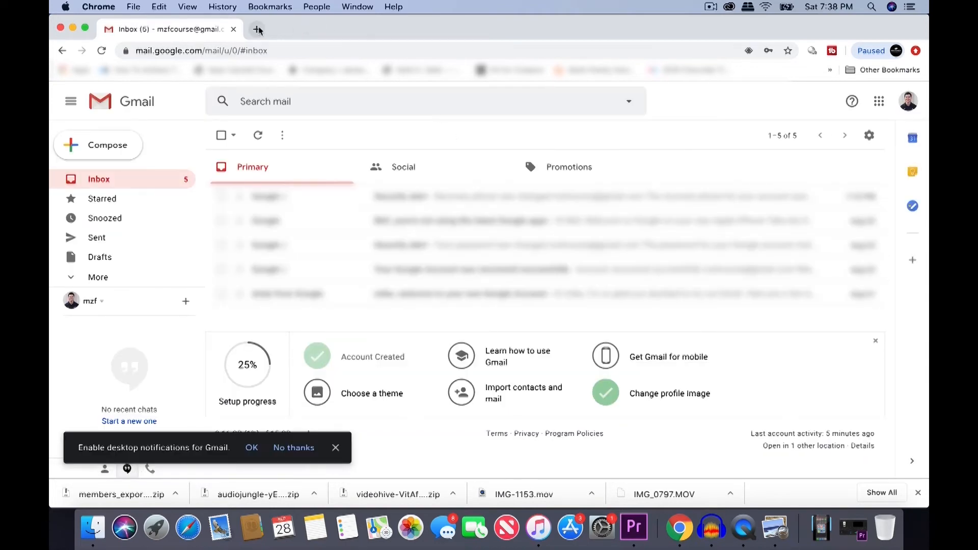
# Search 'google drive' in a new Chrome tab and go to the personal My Drive page.
pyautogui.click(258, 29)
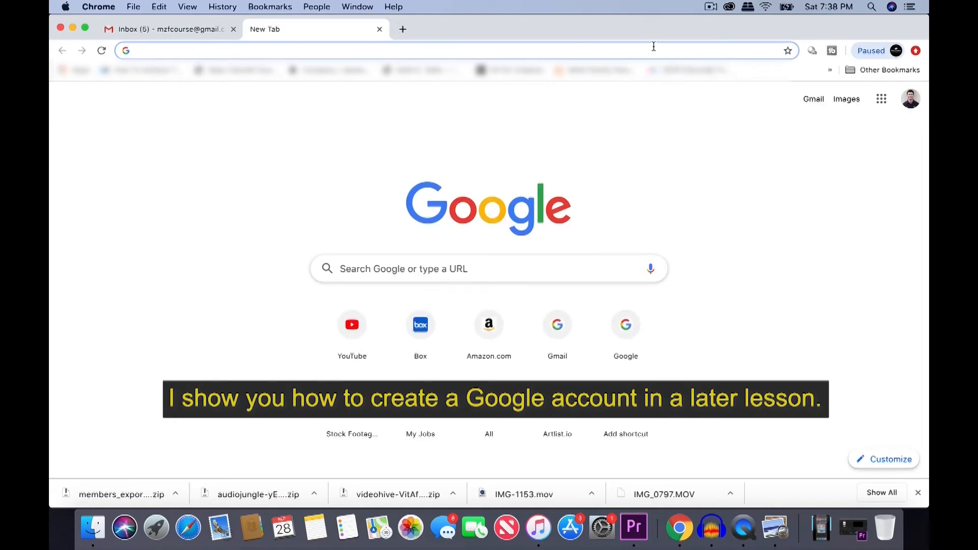
pyautogui.write('good')
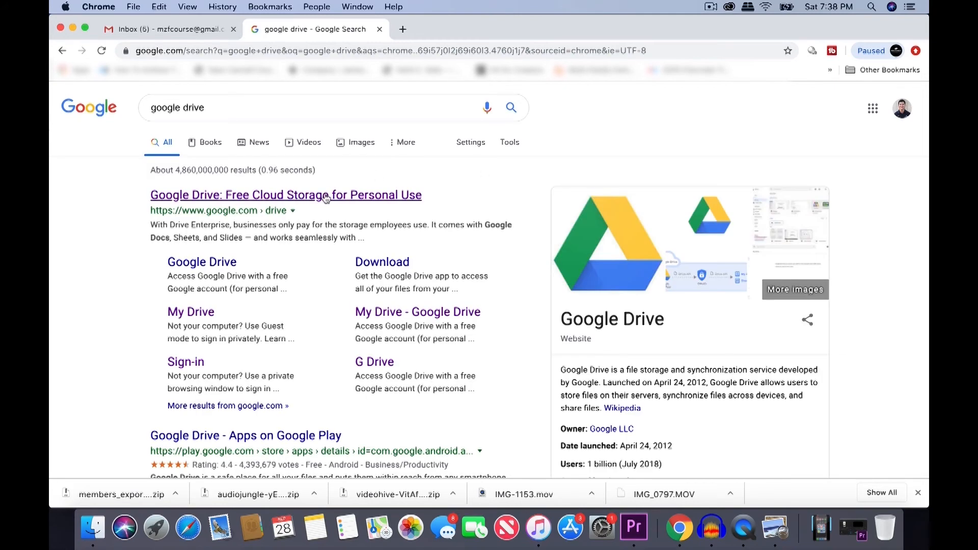
pyautogui.click(285, 194)
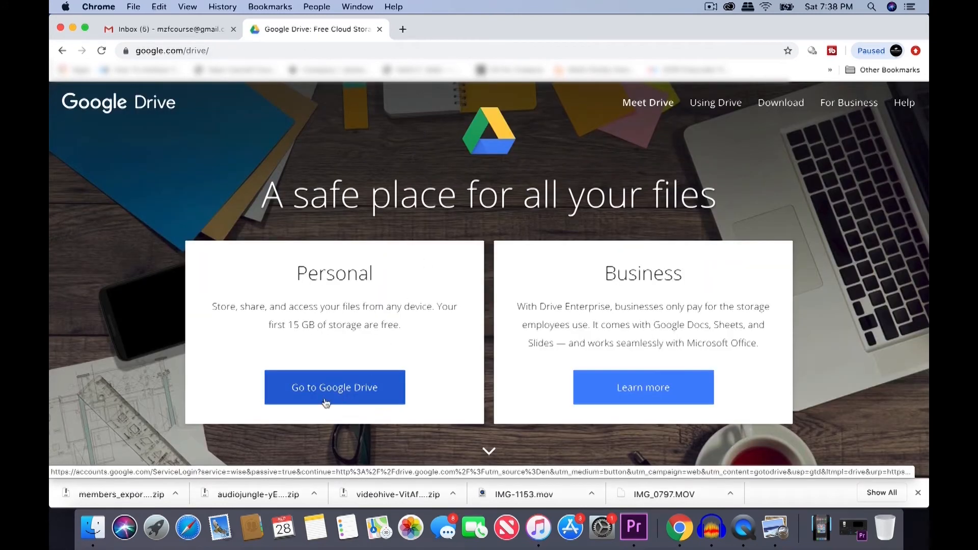
pyautogui.click(334, 387)
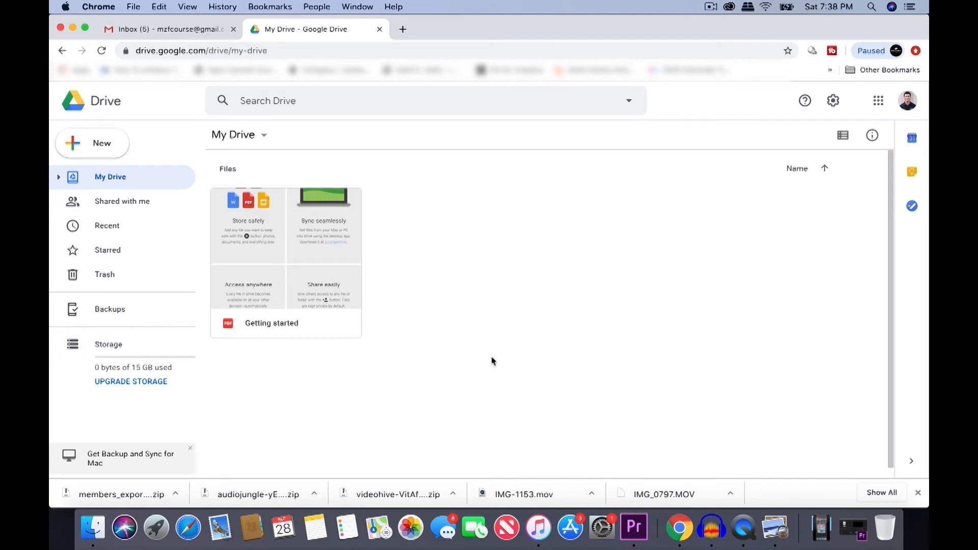
pyautogui.moveTo(296, 350)
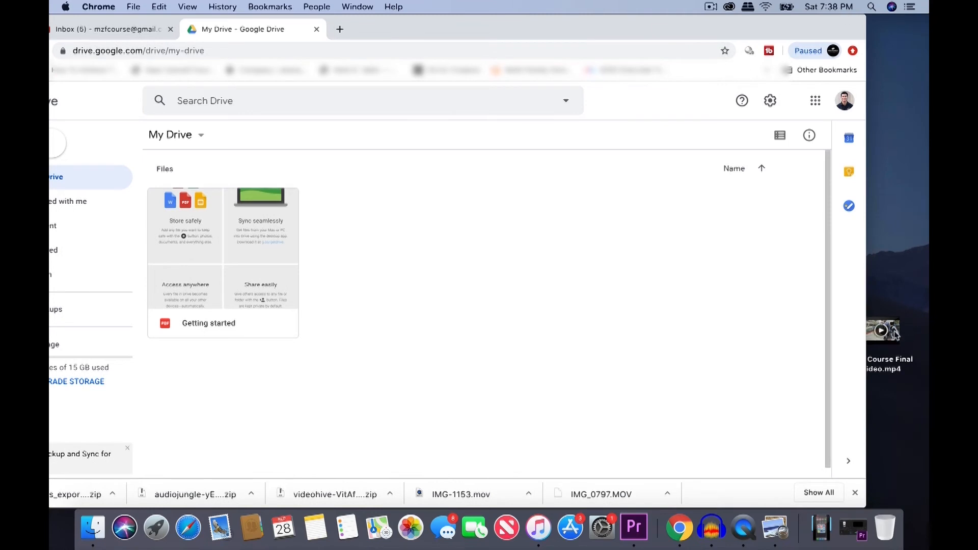
pyautogui.moveTo(886, 330); pyautogui.dragTo(807, 268)
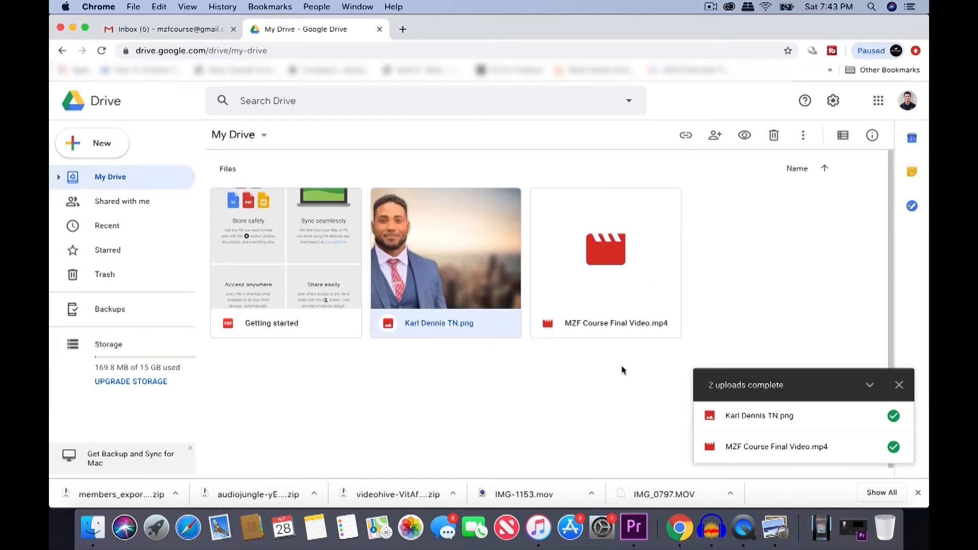
pyautogui.moveTo(445, 243)
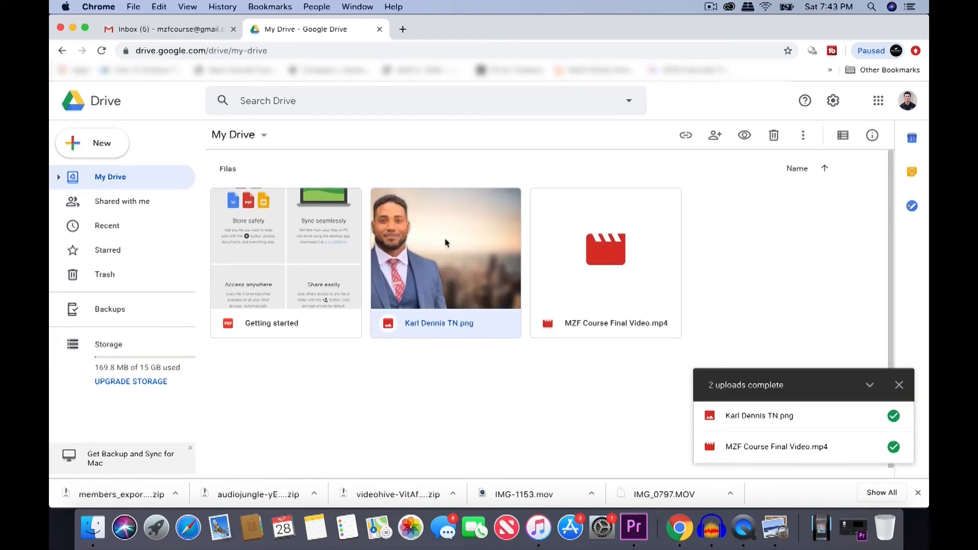
pyautogui.moveTo(427, 256)
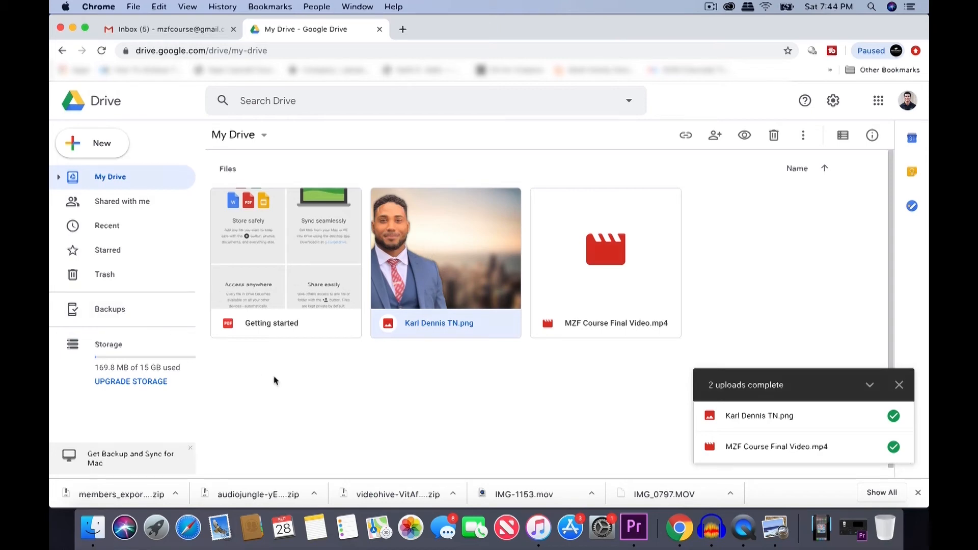
pyautogui.moveTo(446, 288)
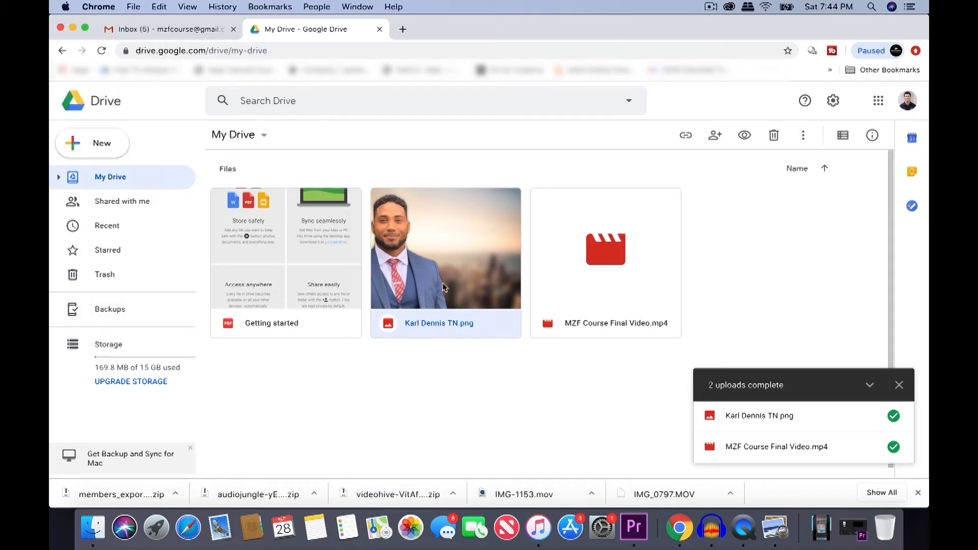
pyautogui.moveTo(455, 249)
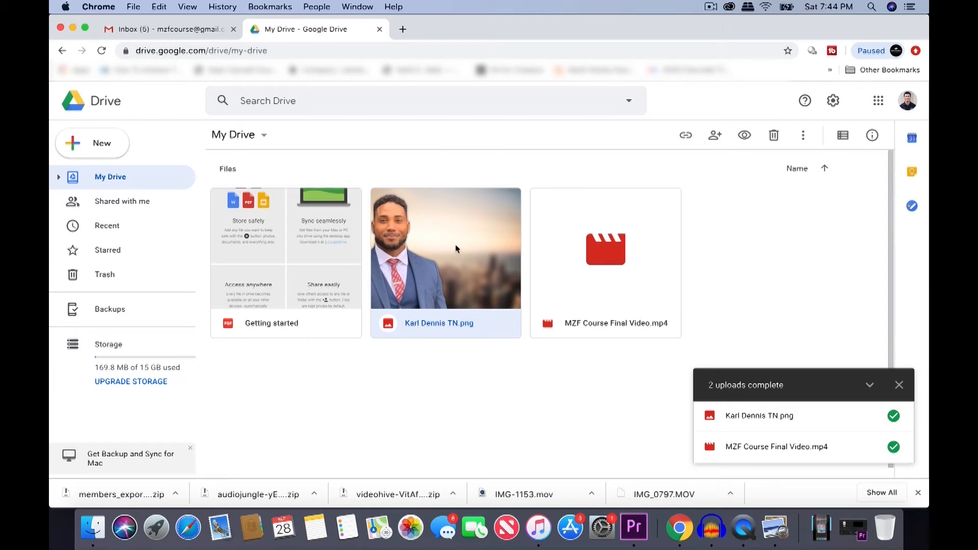
pyautogui.rightClick(445, 247)
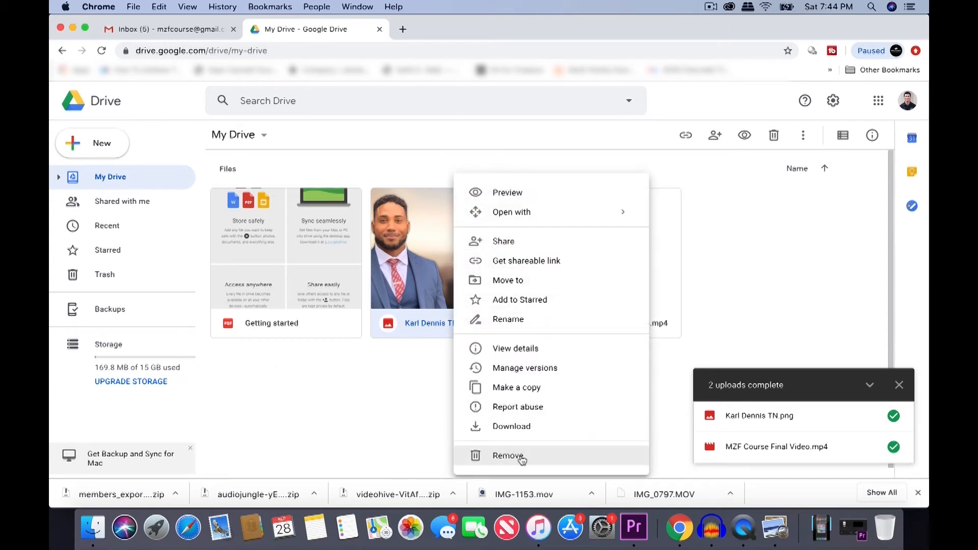
pyautogui.click(508, 456)
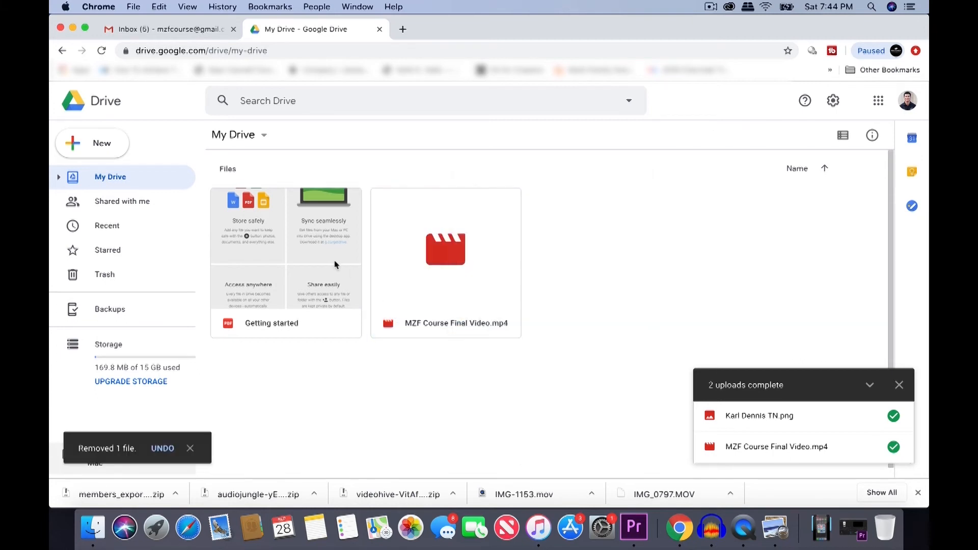
pyautogui.moveTo(283, 389)
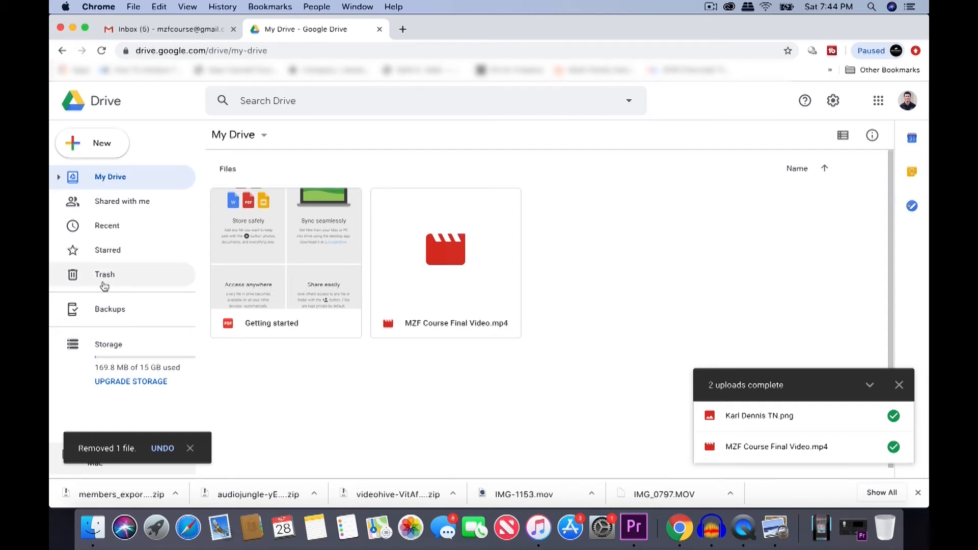
pyautogui.moveTo(110, 279)
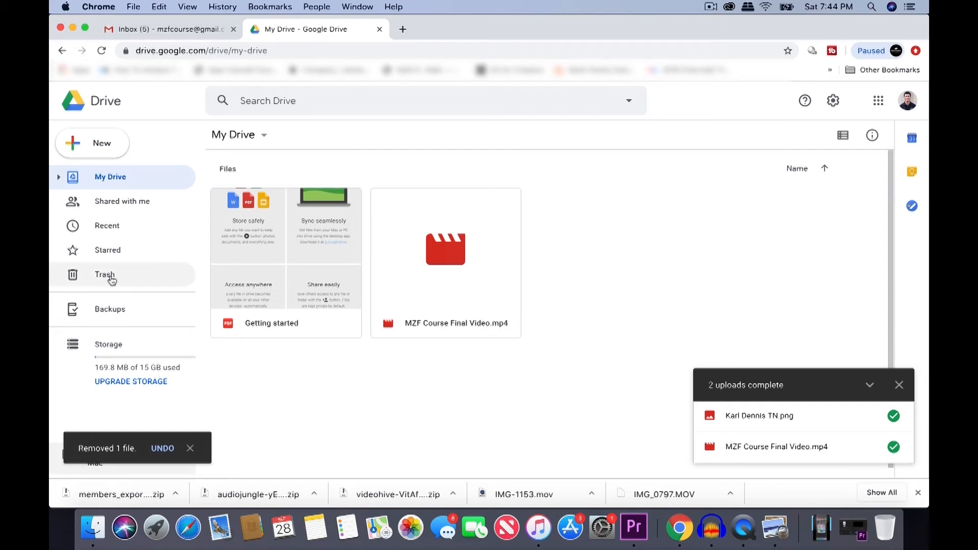
pyautogui.click(104, 274)
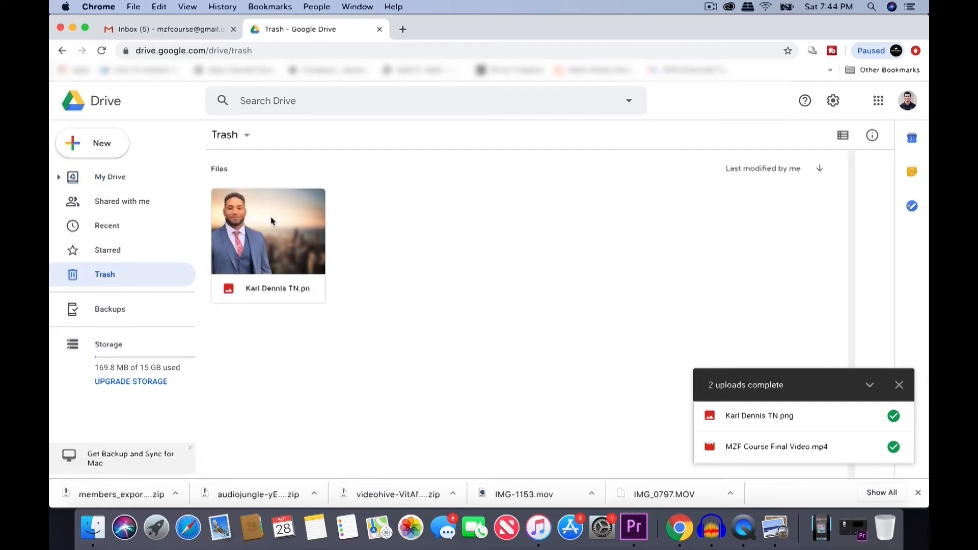
pyautogui.moveTo(325, 247)
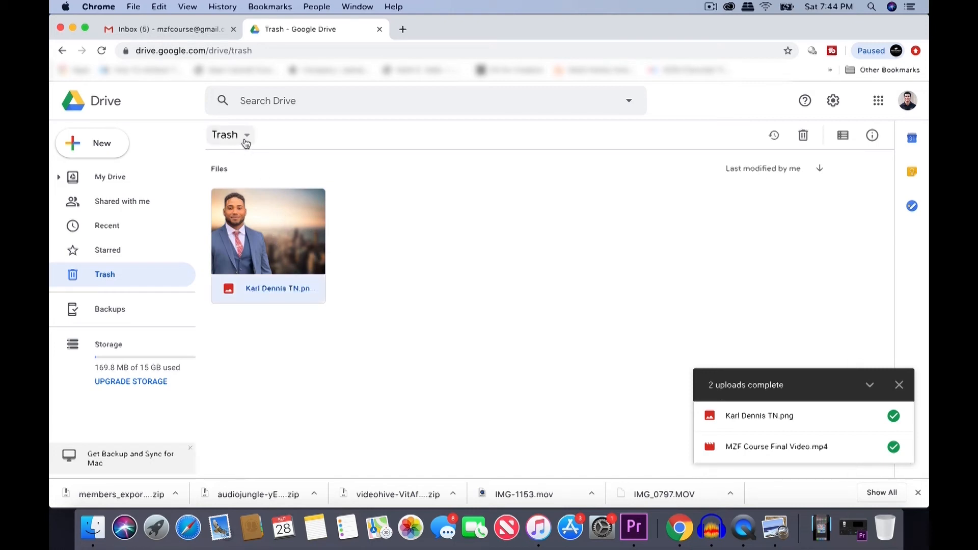
# Empty the Trash permanently, confirming the deletion of everything in it.
pyautogui.click(231, 134)
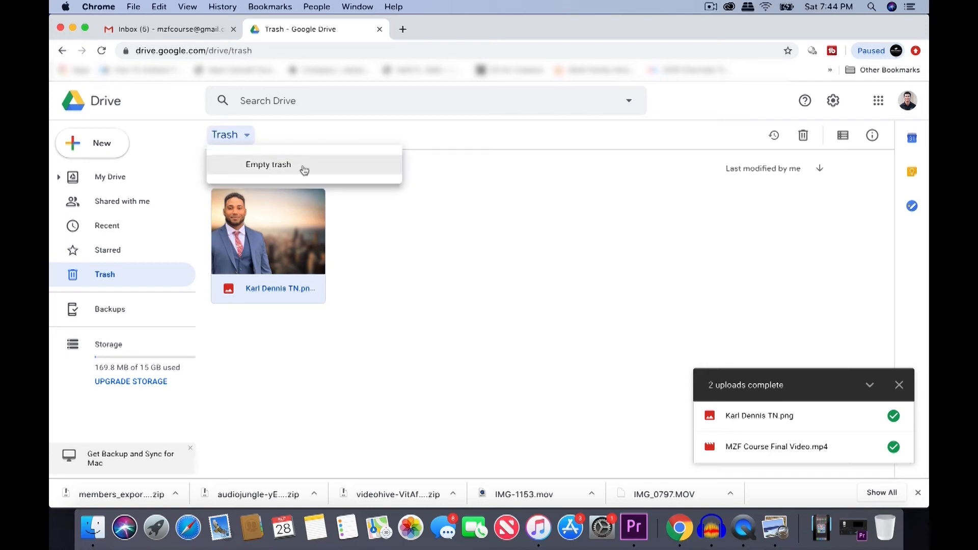
pyautogui.click(268, 164)
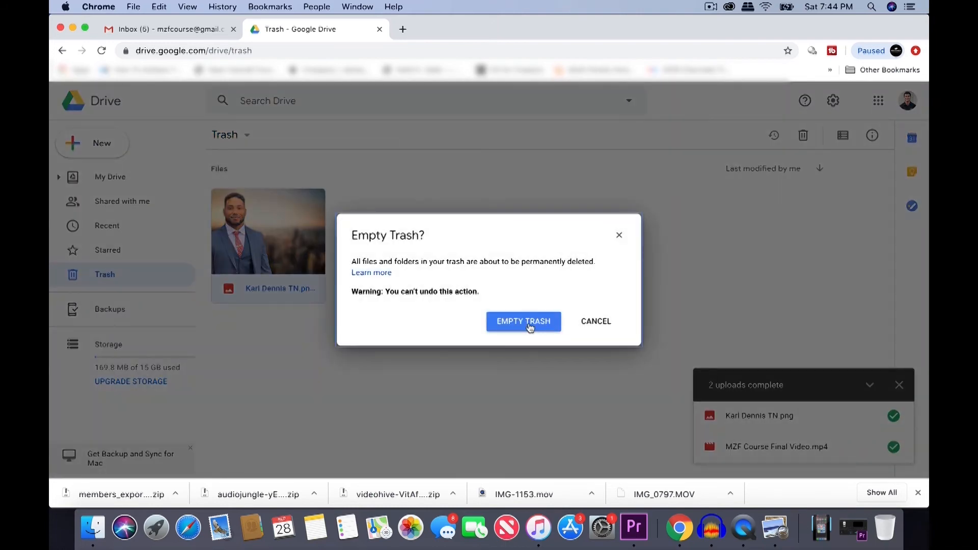
pyautogui.click(523, 321)
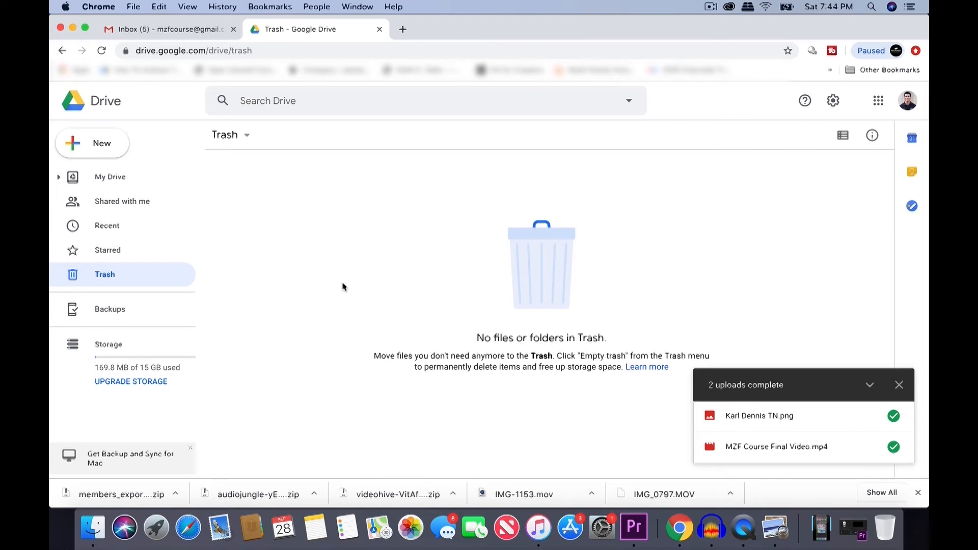
pyautogui.moveTo(690, 46)
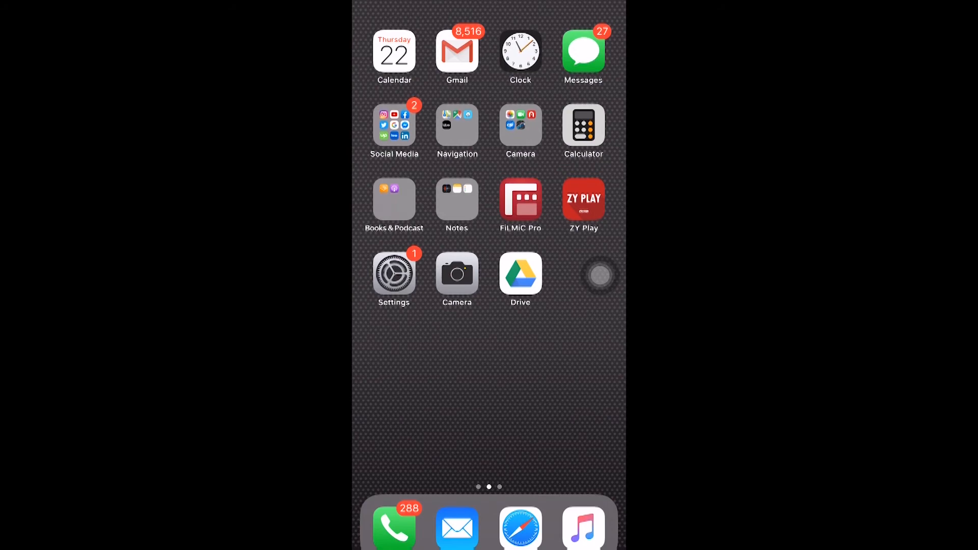
# View MZF Course Final Video.mp4 in the Drive iPhone app and bring up its actions.
pyautogui.click(520, 273)
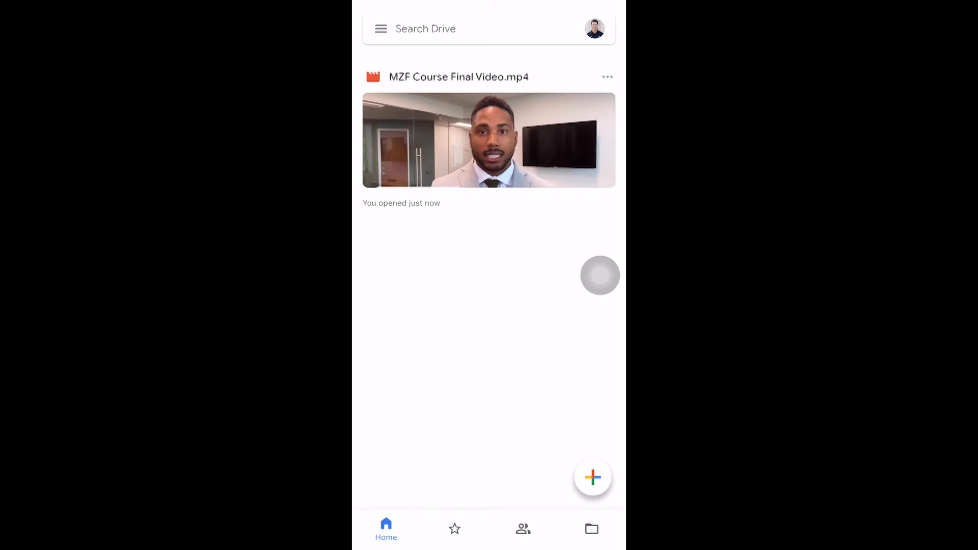
pyautogui.click(488, 139)
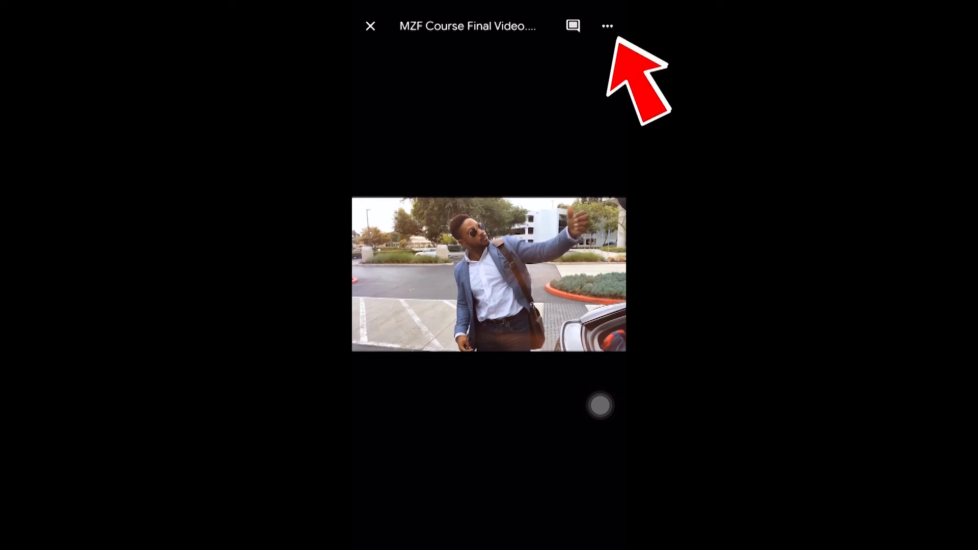
pyautogui.click(607, 25)
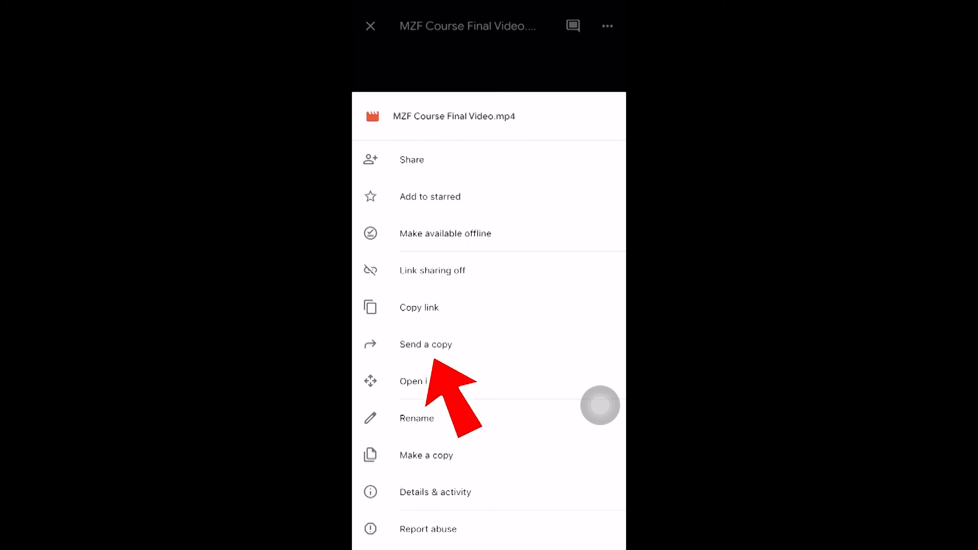
# Send a copy of the video with Save Video to store it on the iPhone, then return home.
pyautogui.click(425, 345)
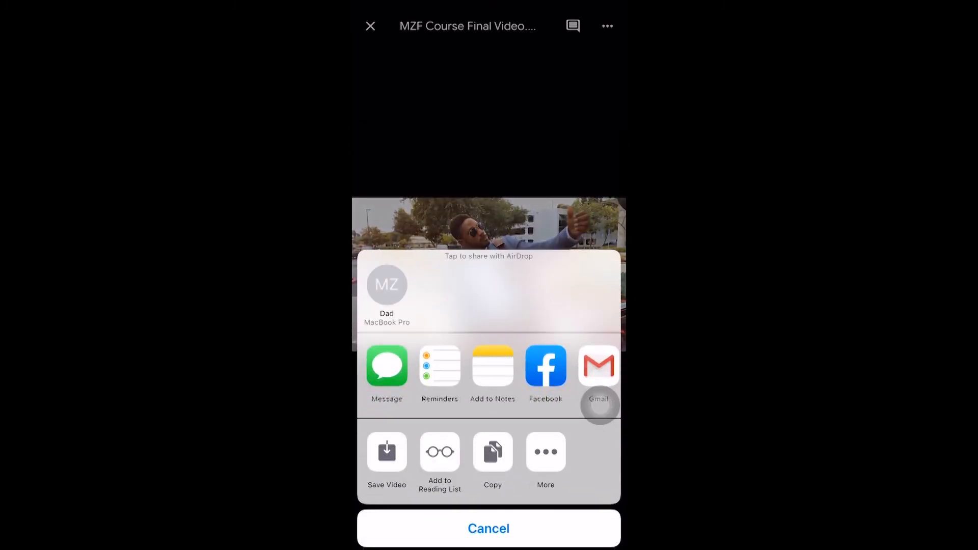
pyautogui.click(386, 452)
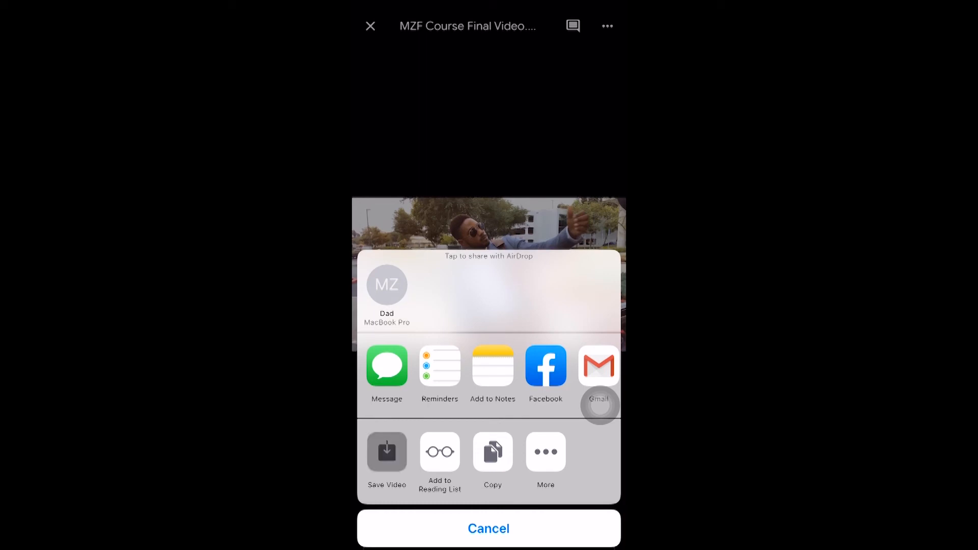
pyautogui.click(386, 452)
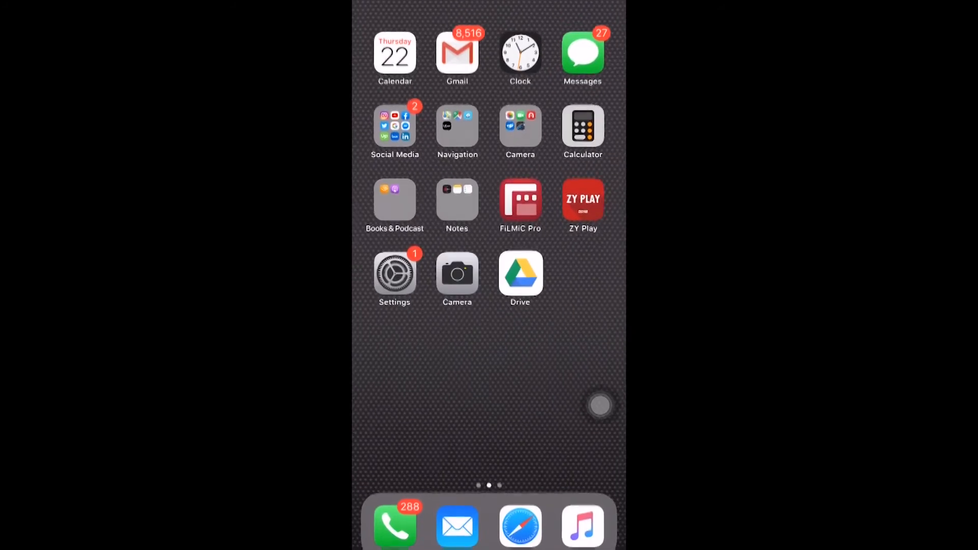
pyautogui.click(520, 131)
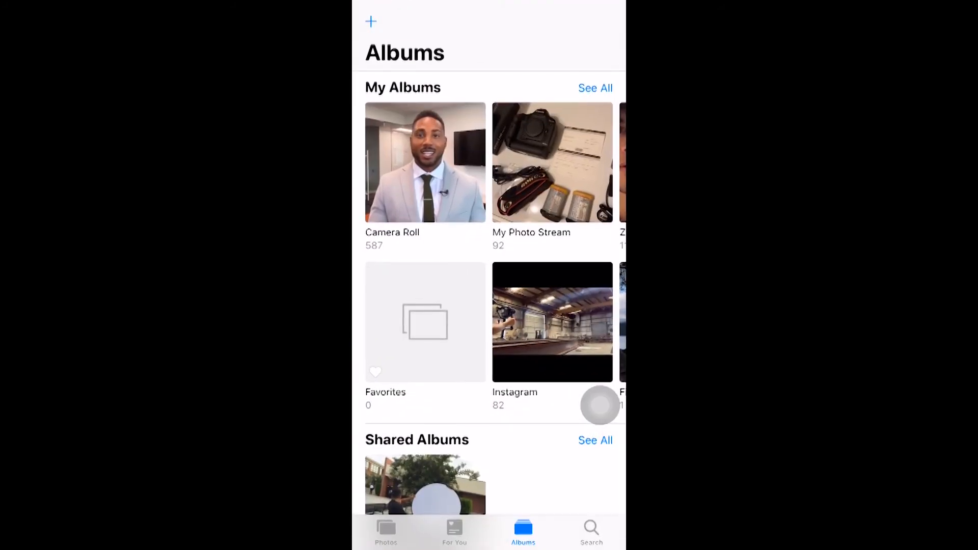
pyautogui.click(425, 162)
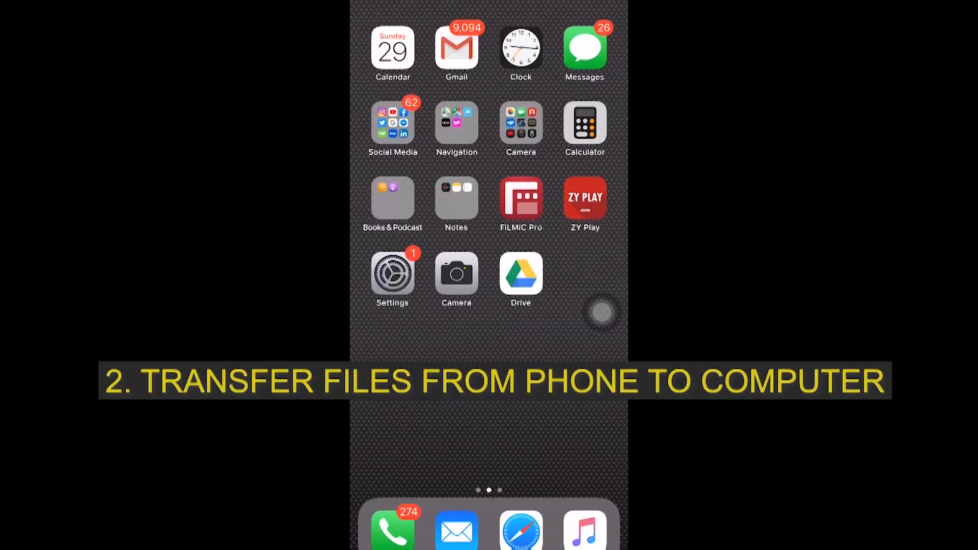
# Upload Zhiyun giveaway #3 photo.png from a phone photo album into My Drive via the Drive app.
pyautogui.click(520, 273)
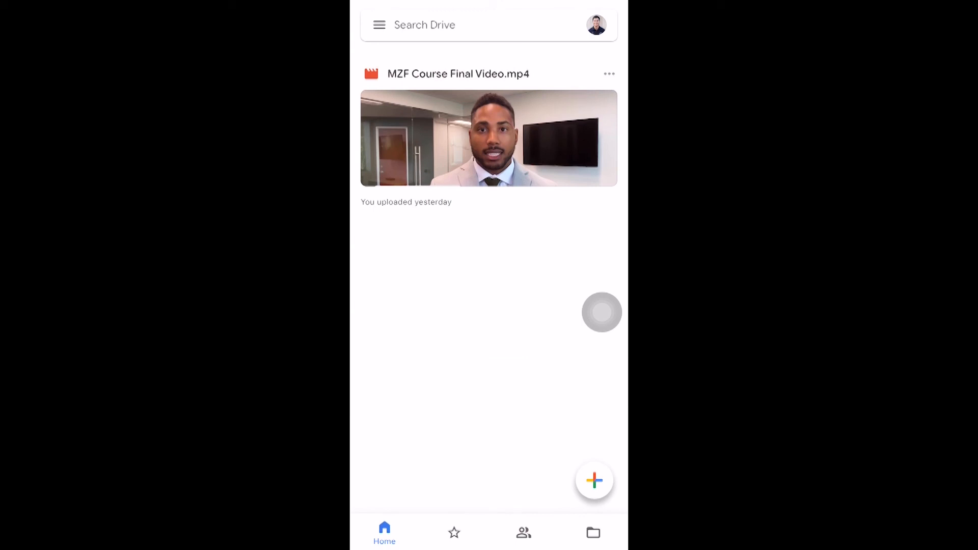
pyautogui.click(593, 480)
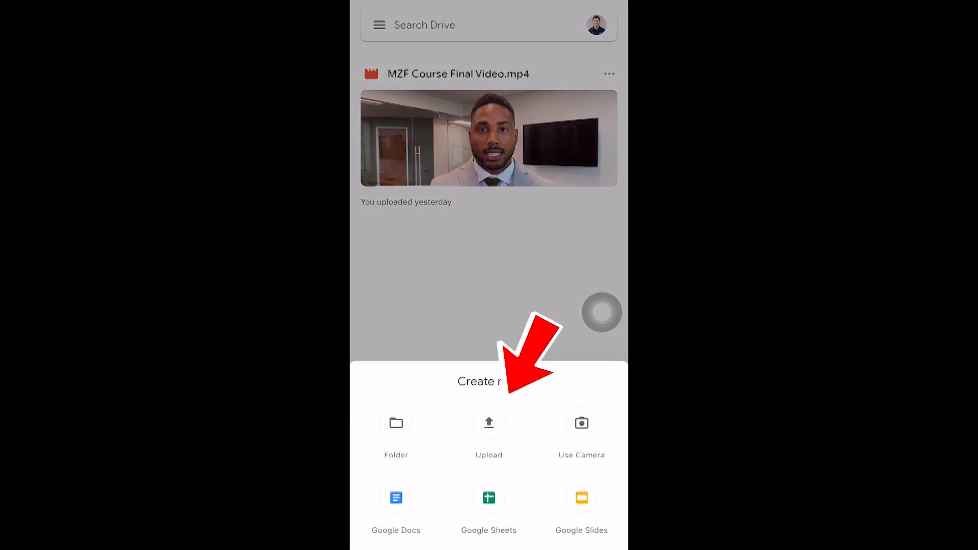
pyautogui.click(488, 430)
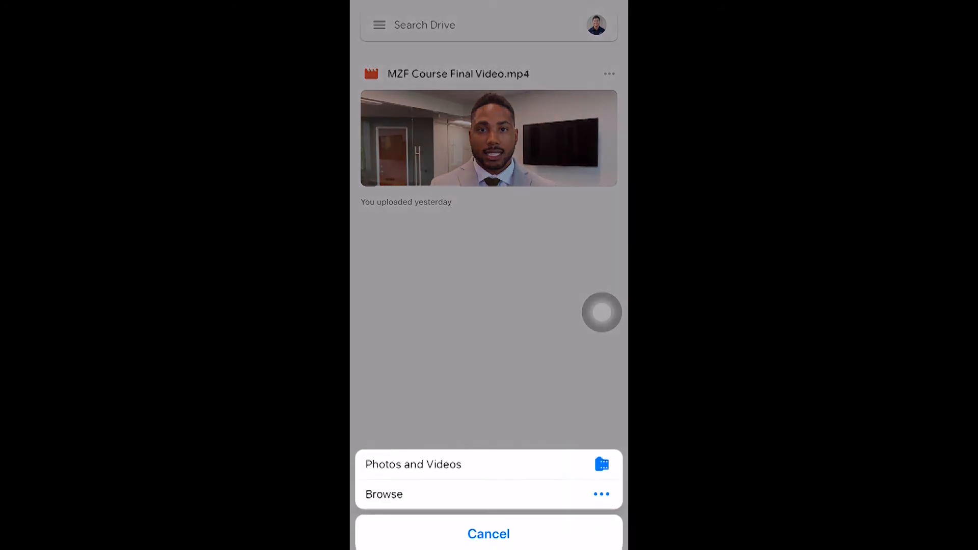
pyautogui.click(488, 533)
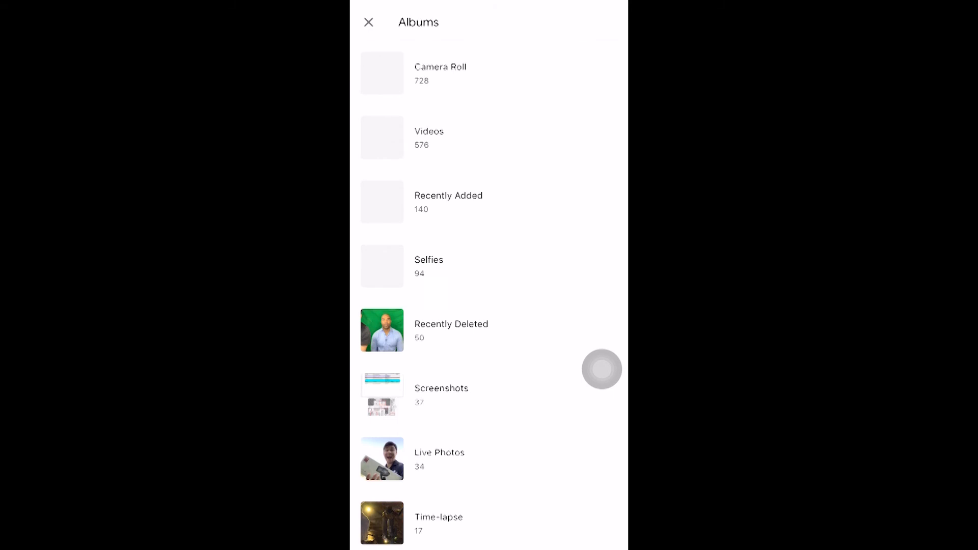
pyautogui.click(441, 73)
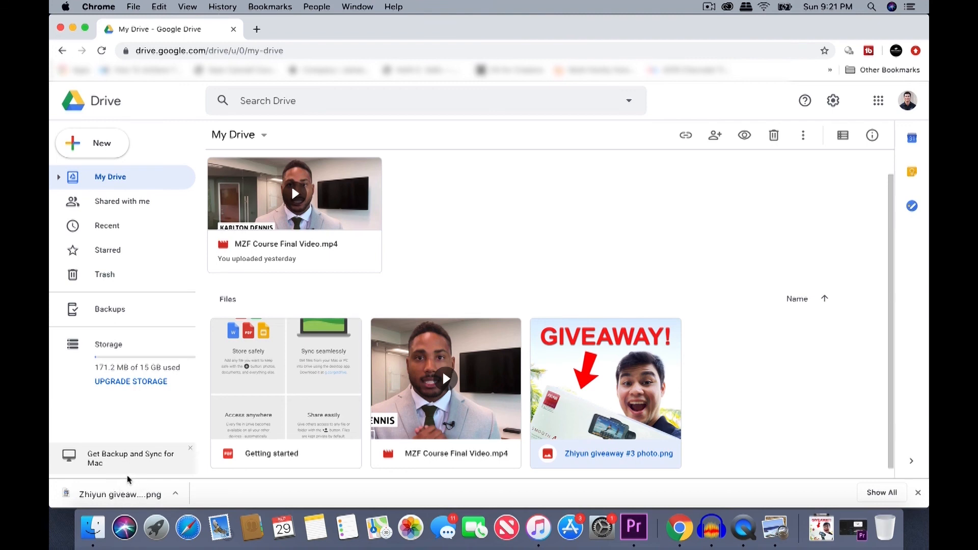
pyautogui.moveTo(143, 493)
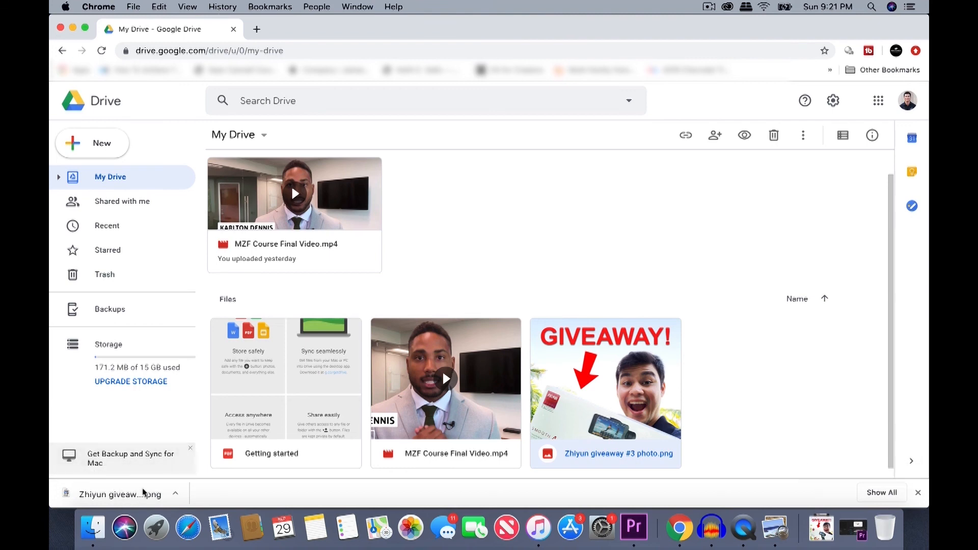
pyautogui.click(92, 529)
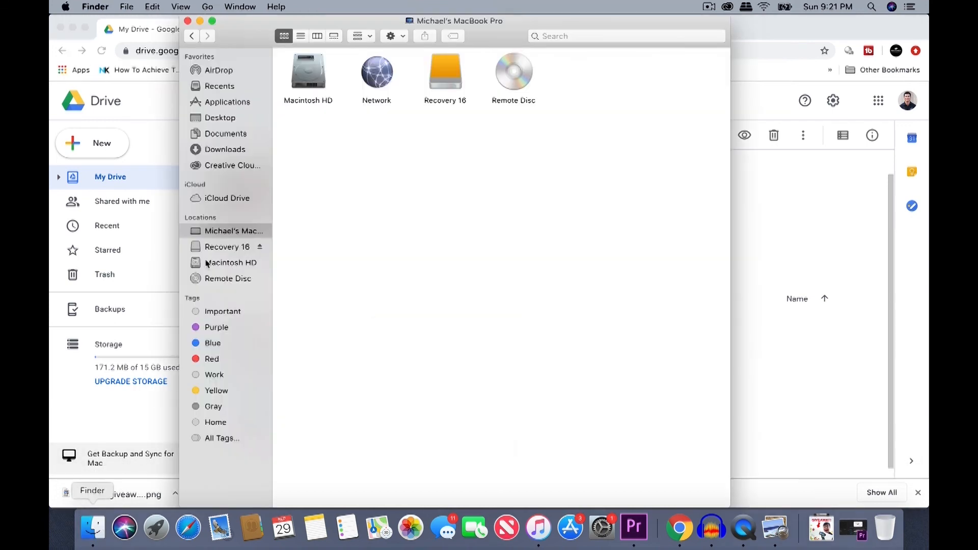
pyautogui.click(224, 149)
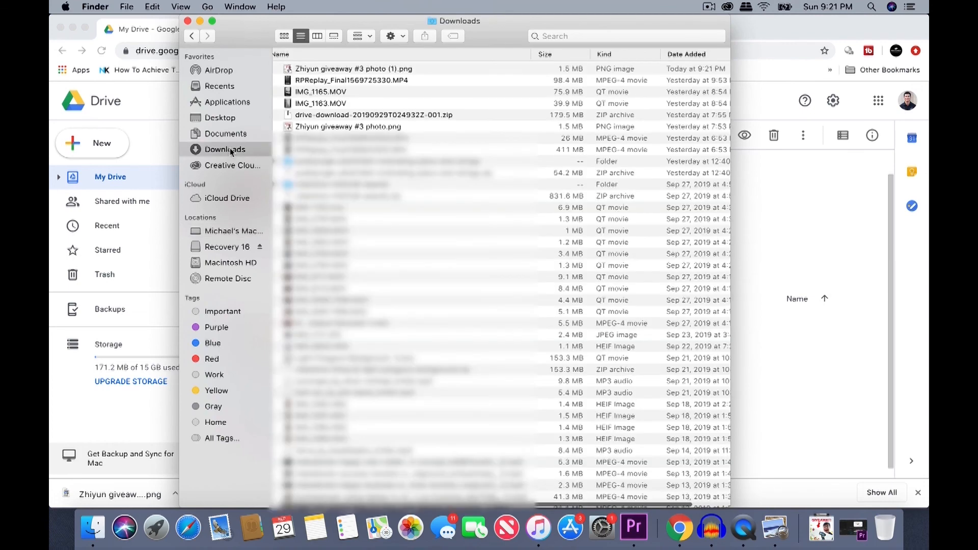
pyautogui.doubleClick(352, 68)
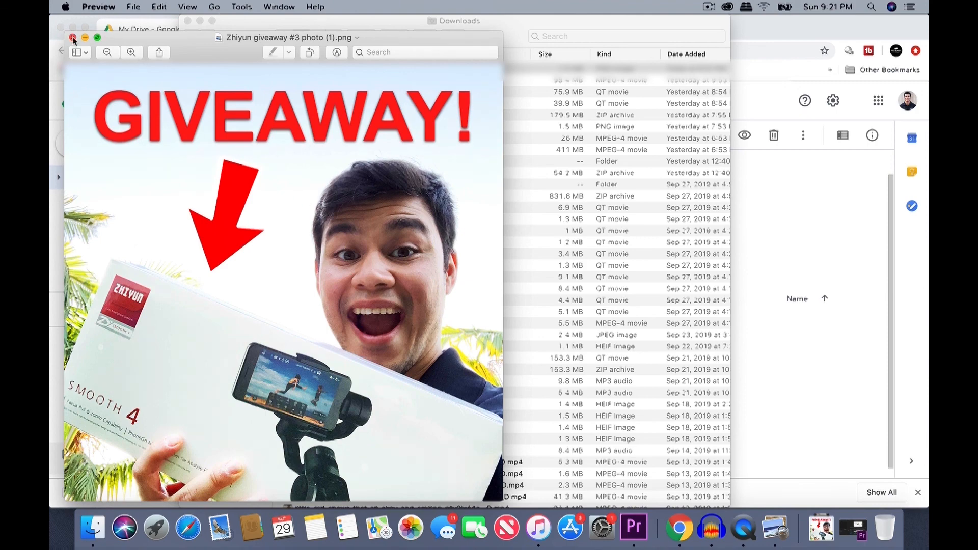
pyautogui.click(73, 38)
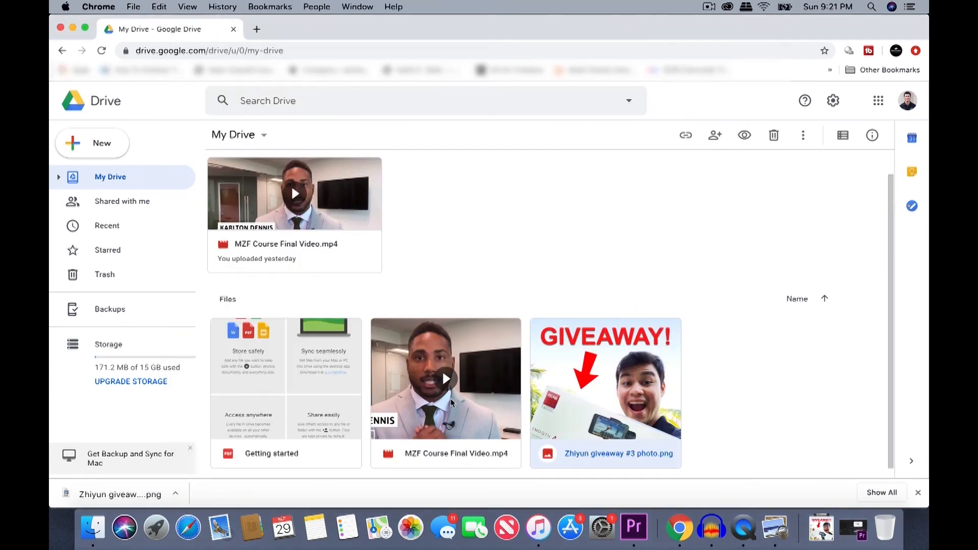
# Select the MZF video with the giveaway photo and download both as one zip.
pyautogui.click(751, 373)
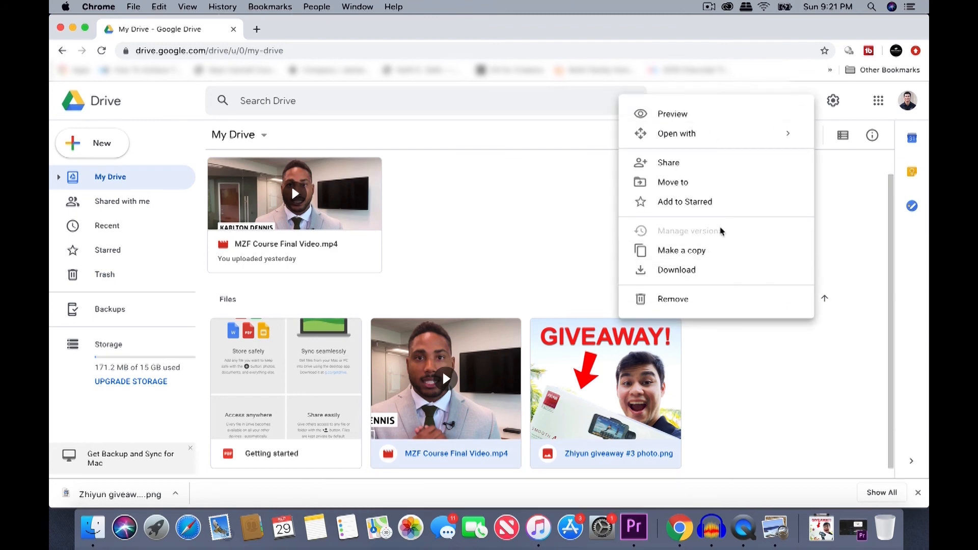
pyautogui.click(675, 269)
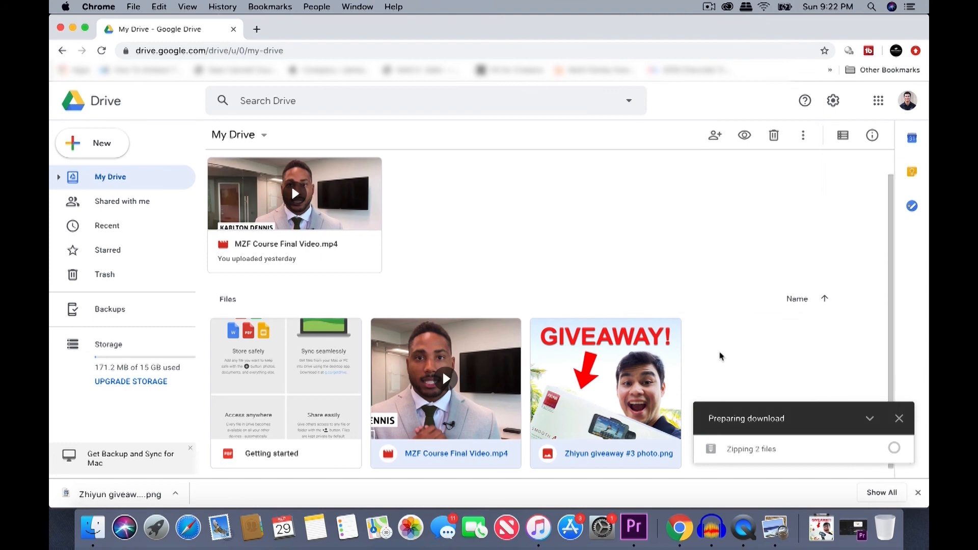
pyautogui.moveTo(757, 445)
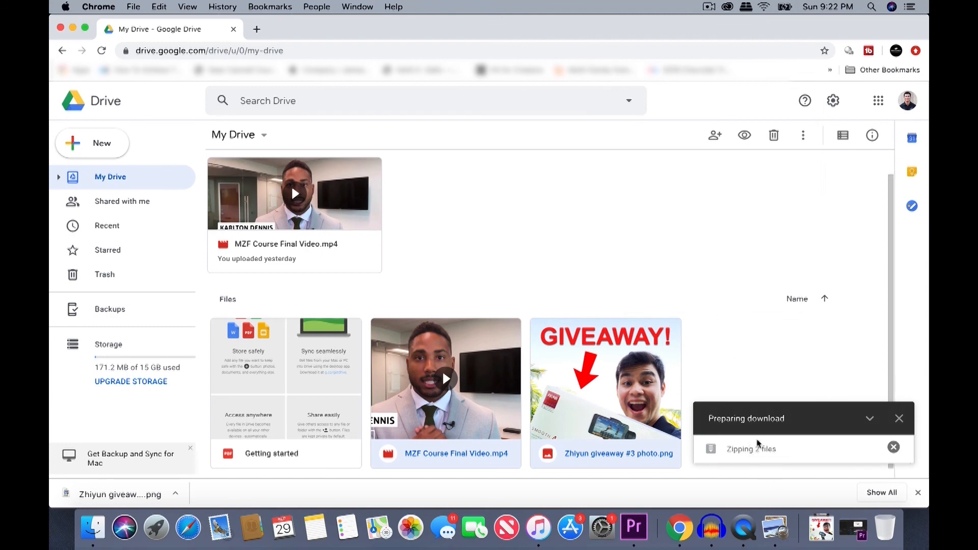
pyautogui.moveTo(748, 311)
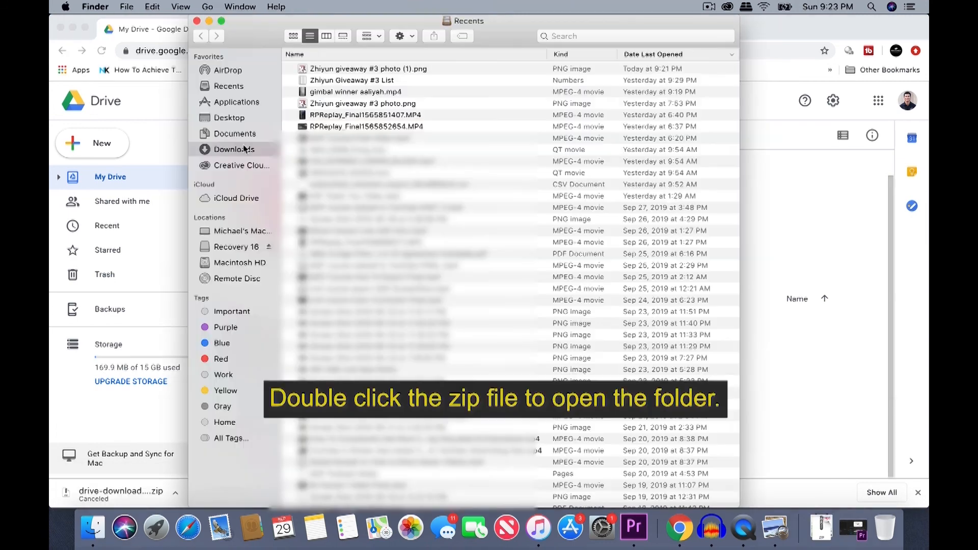
# Extract the drive-download zip in Downloads and view its folder with the video and photo.
pyautogui.doubleClick(362, 68)
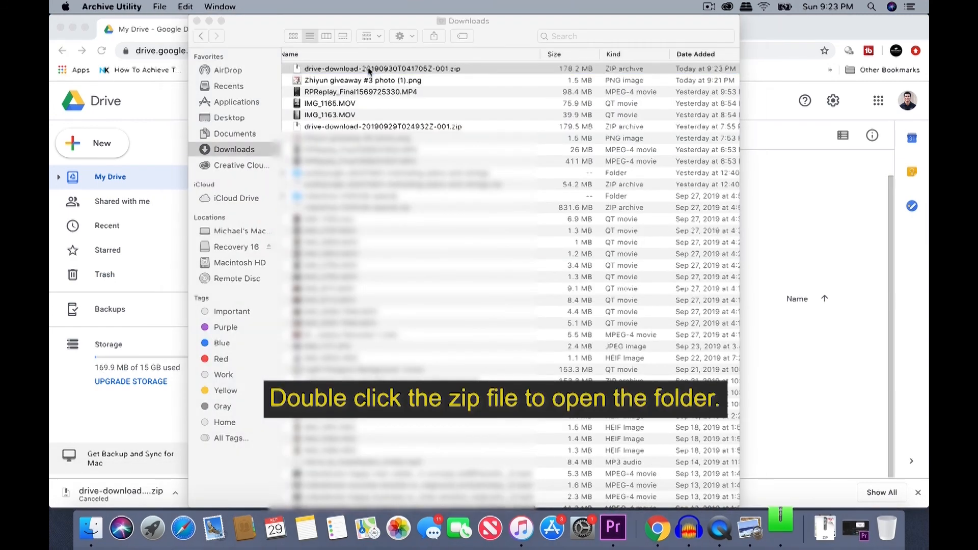
pyautogui.doubleClick(382, 68)
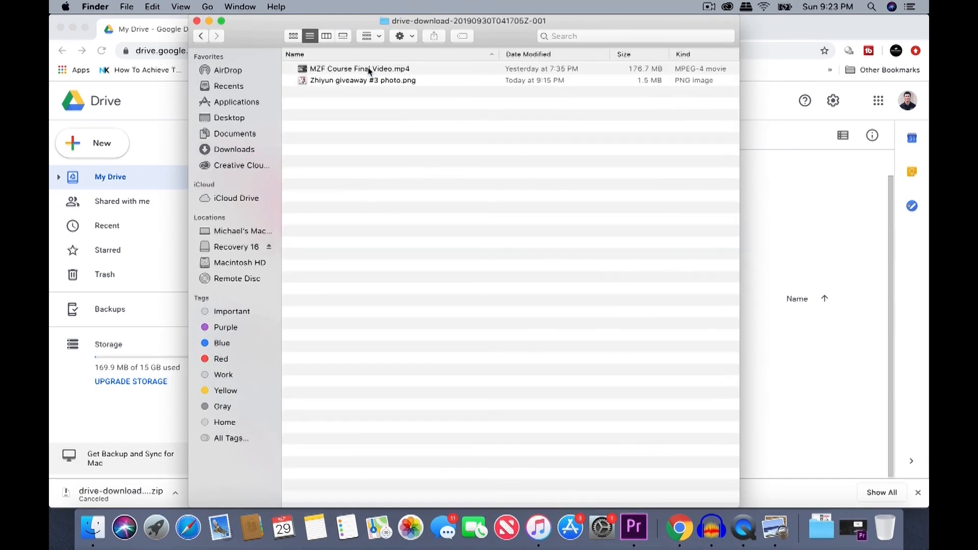